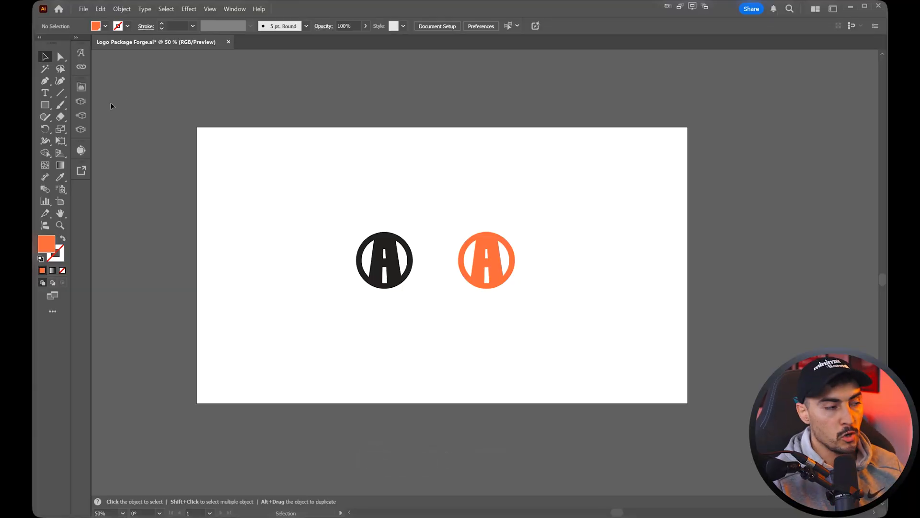
Open the Logo Package Forge extension panel from the dock, showing its Fonts library.
click(235, 8)
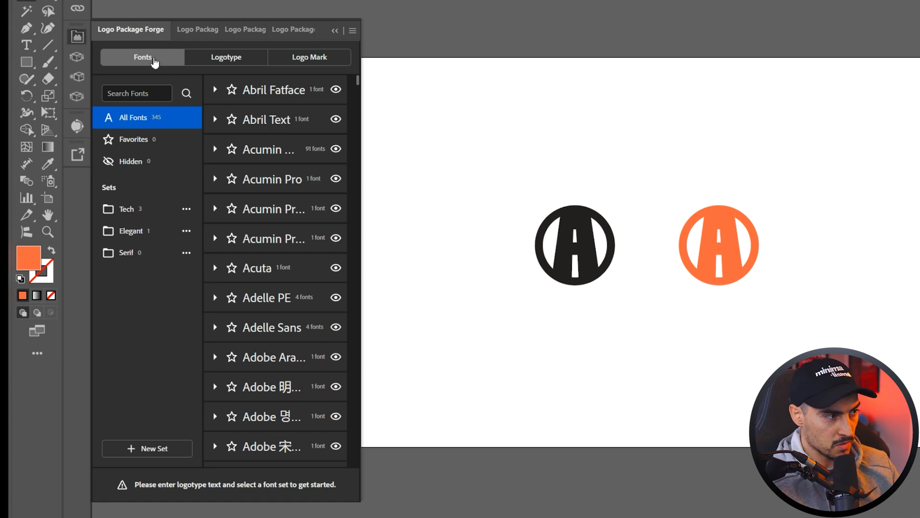
Review the Logotype and Logo Mark tabs, then scroll Fonts to hide Acuta and Adelle PE.
click(226, 57)
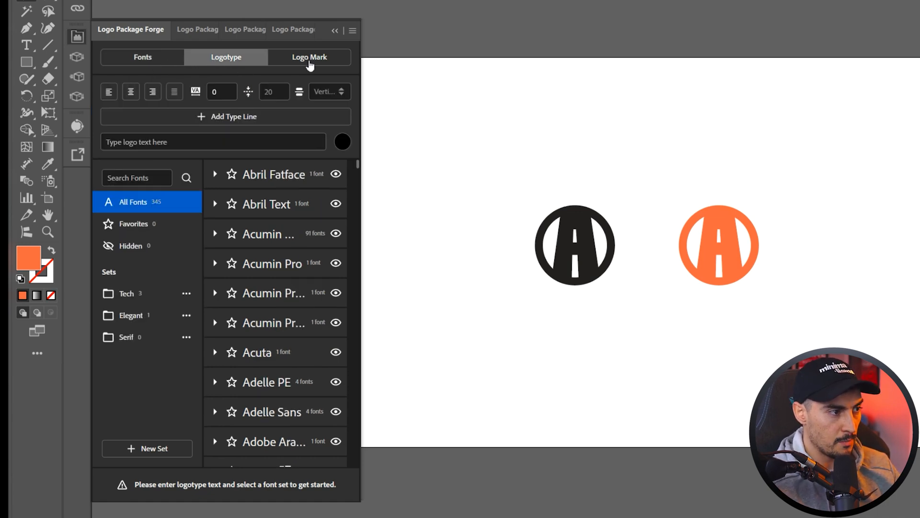
click(310, 57)
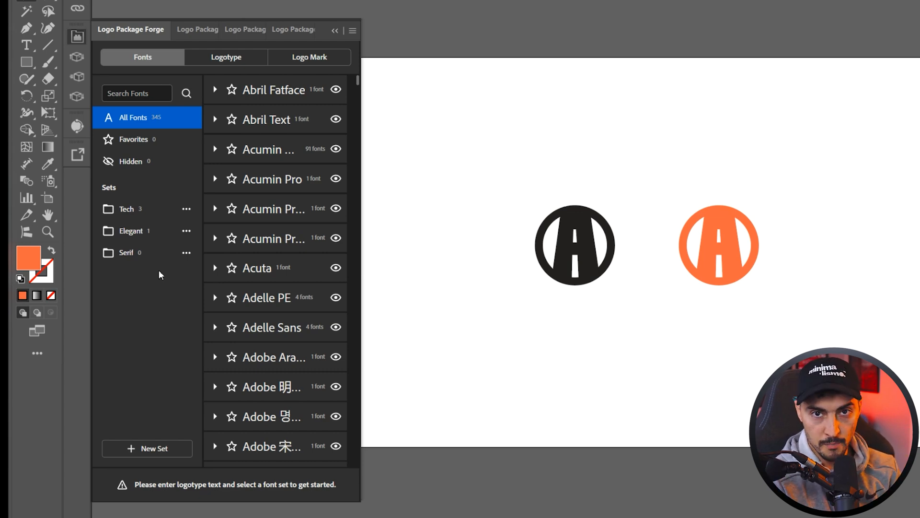
mouse_move(156, 272)
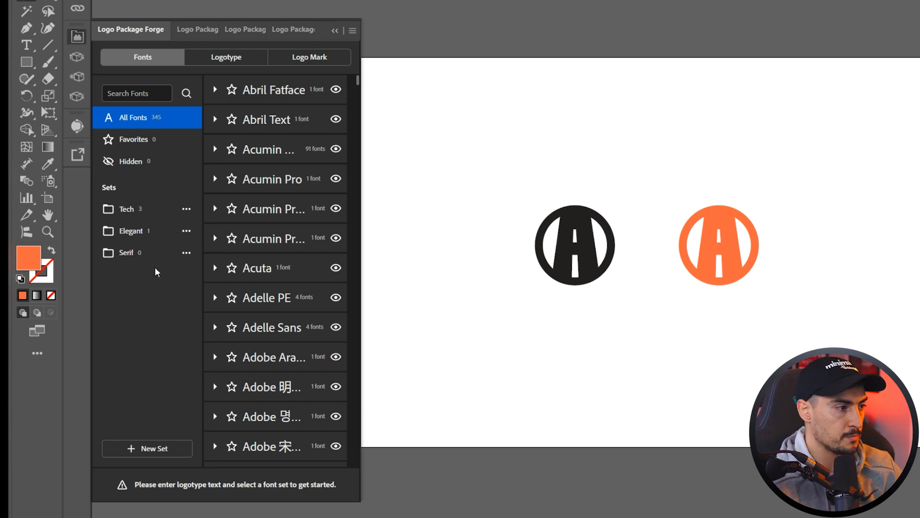
mouse_move(295, 140)
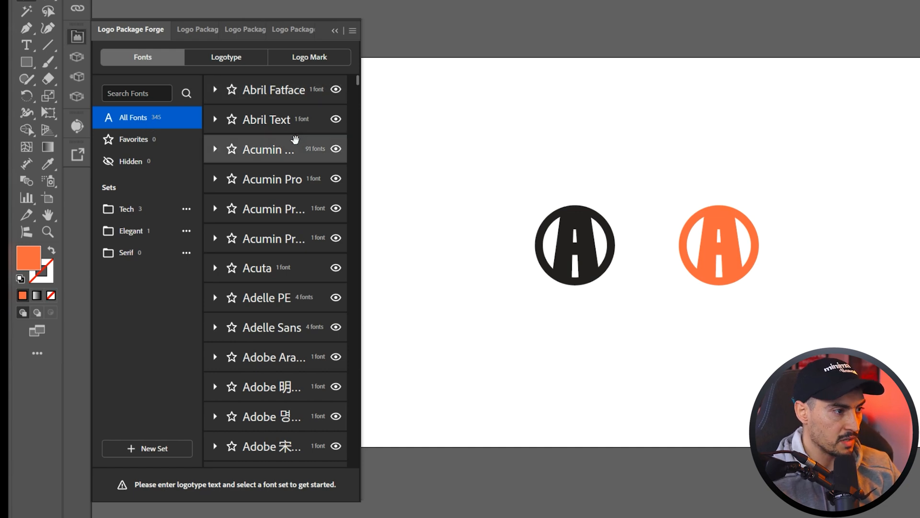
scroll(down, 3)
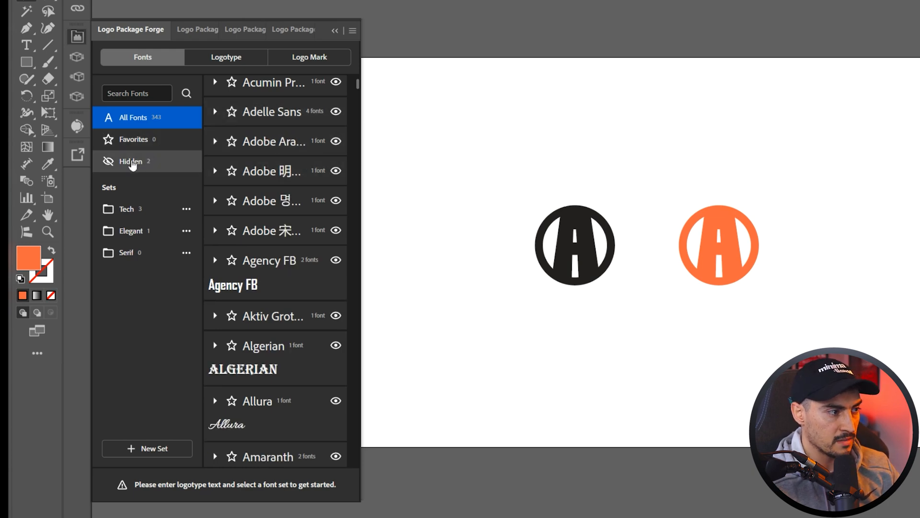
click(130, 161)
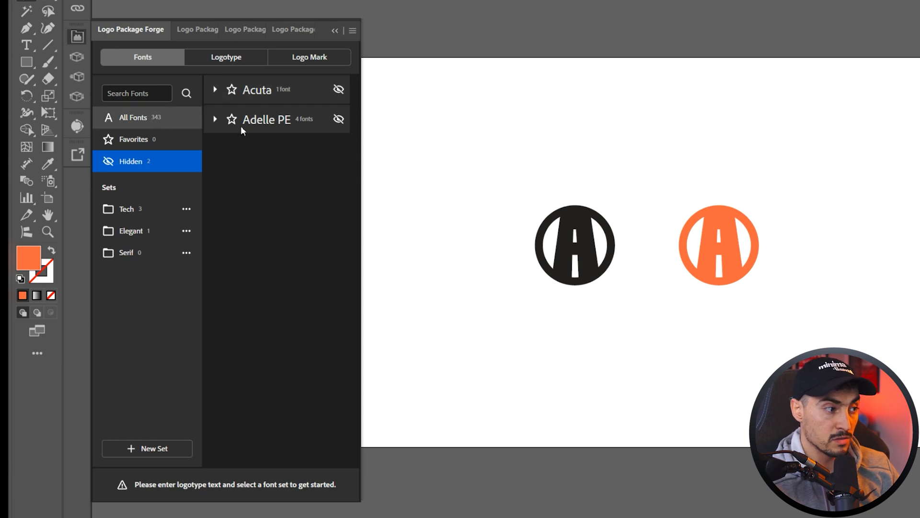
click(133, 118)
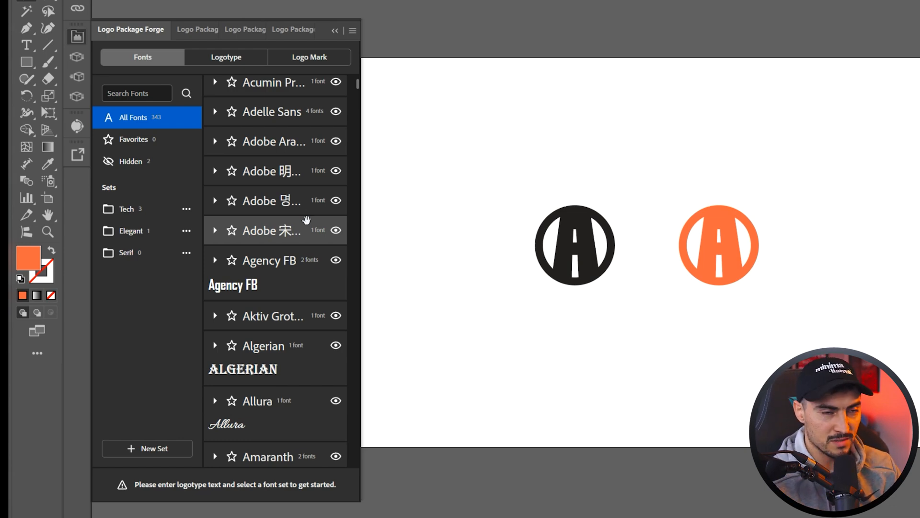
scroll(down, 3)
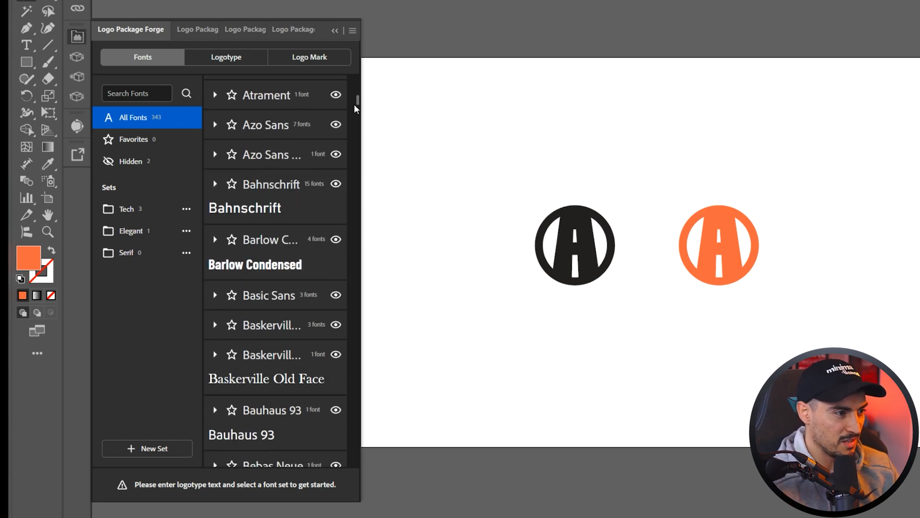
scroll(down, 3)
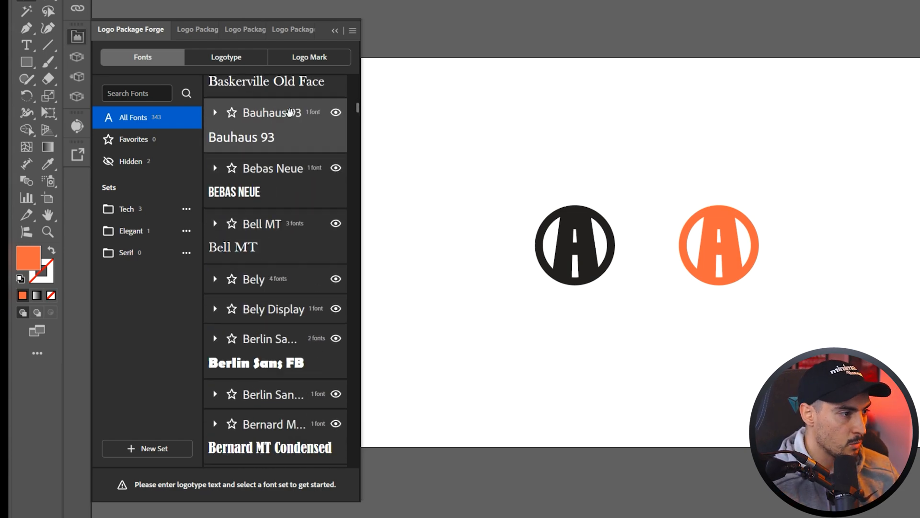
scroll(down, 3)
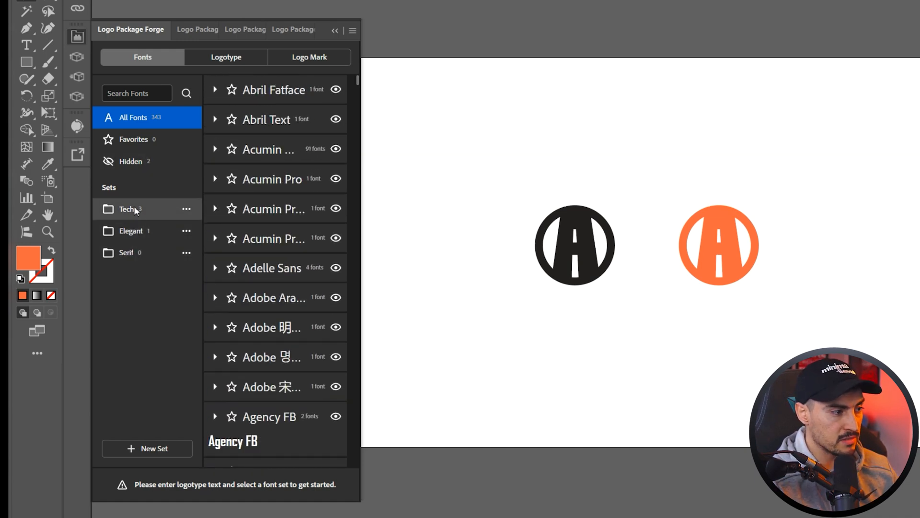
Browse the empty Serif set and the Tech set, then show All Fonts (1,783).
click(125, 253)
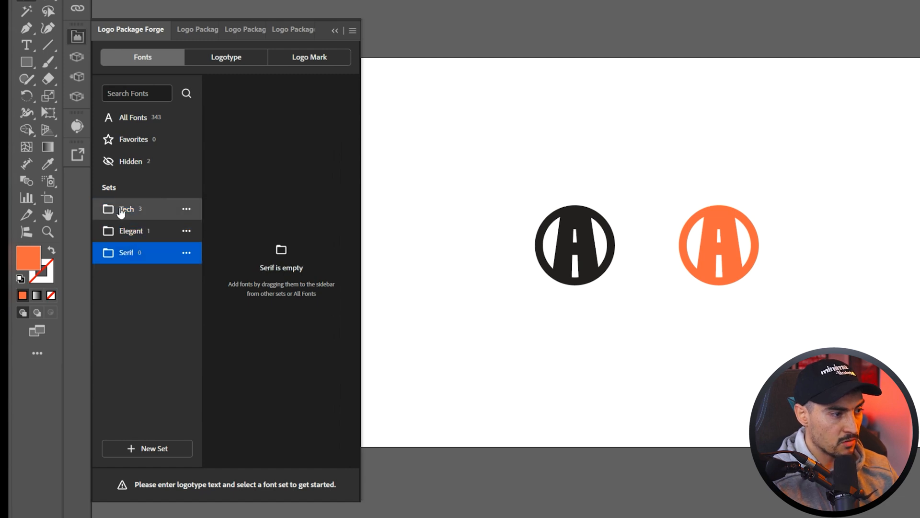
click(133, 117)
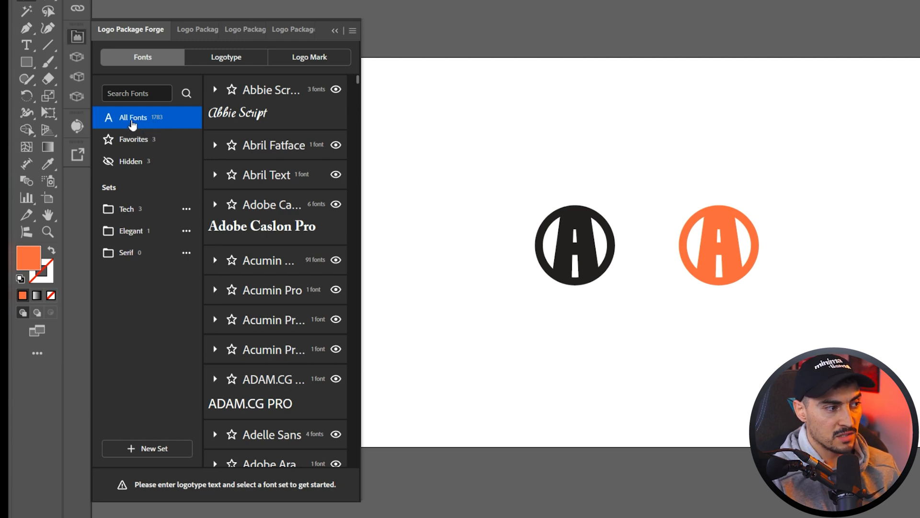
mouse_move(136, 161)
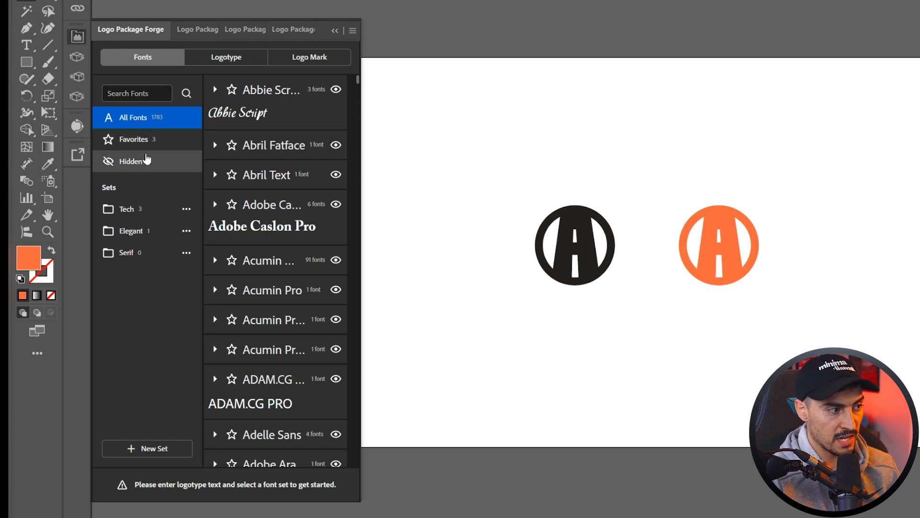
Hide Alegreya Sans, Alentine, Aleo and Algerian, then unhide Abraham Lincoln from Hidden.
scroll(down, 3)
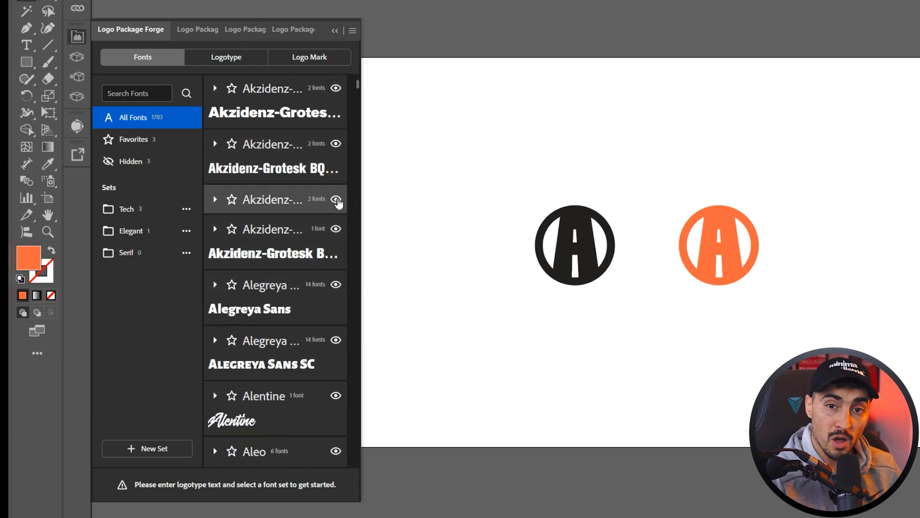
scroll(down, 3)
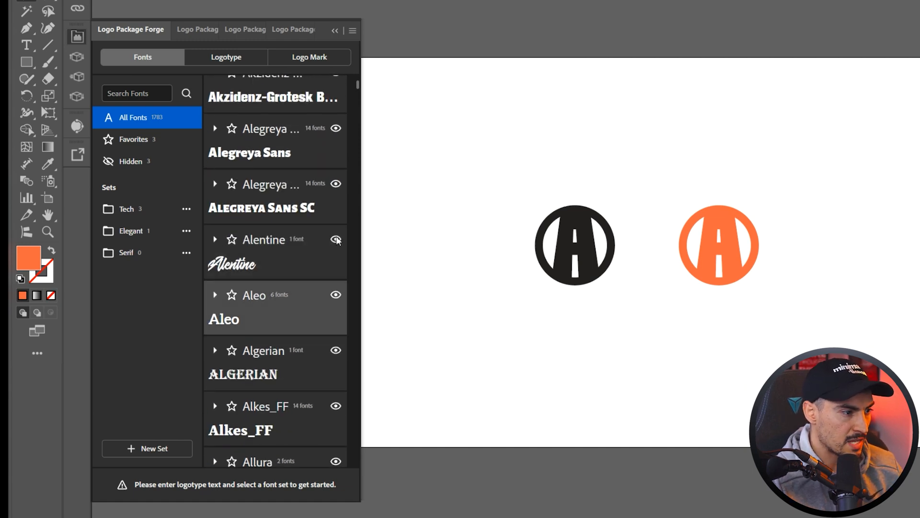
mouse_move(337, 128)
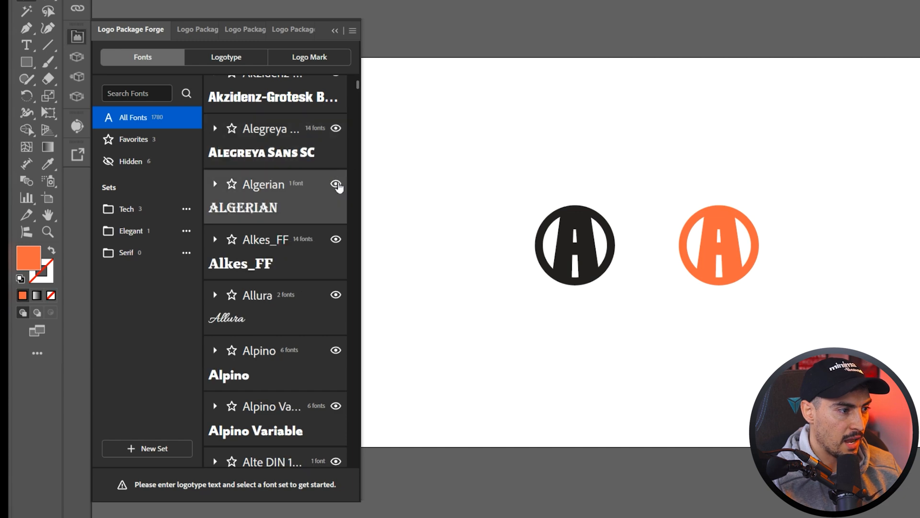
click(336, 184)
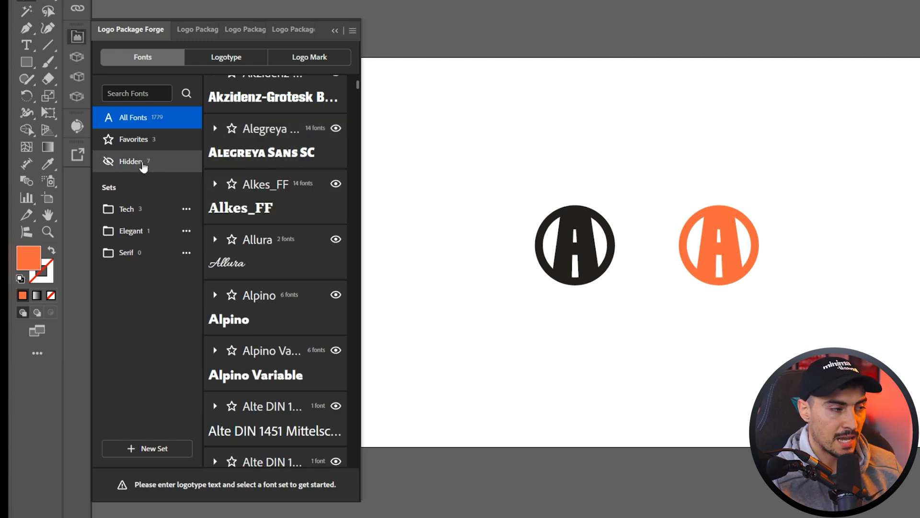
click(131, 162)
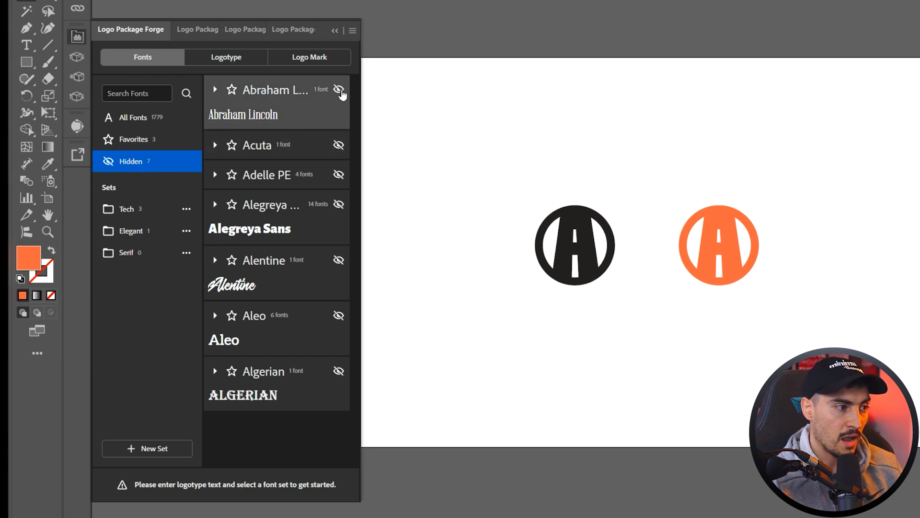
click(339, 89)
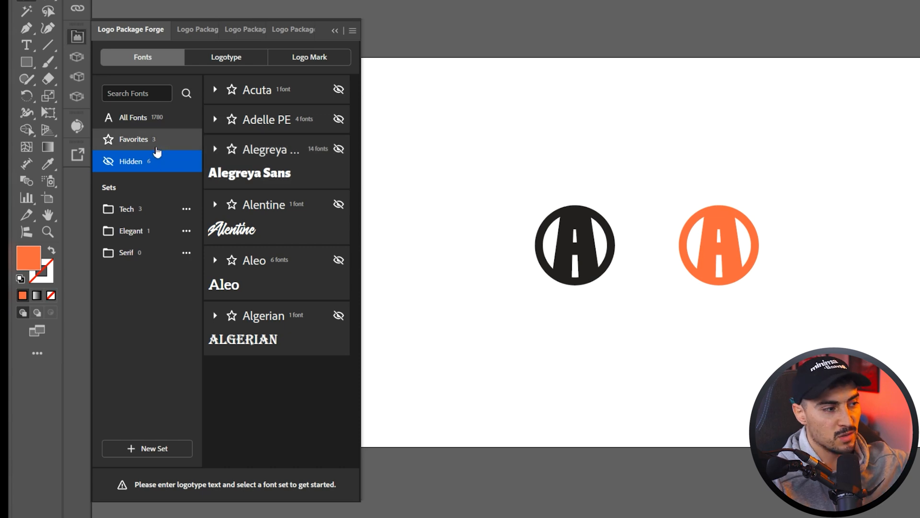
mouse_move(230, 119)
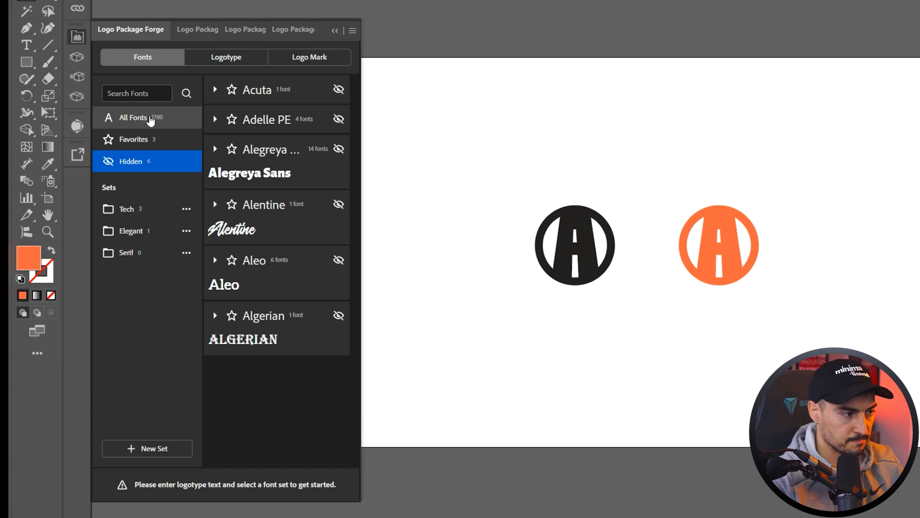
Search 'sora', star Sora as a favorite, check Favorites, and return to All Fonts.
click(134, 117)
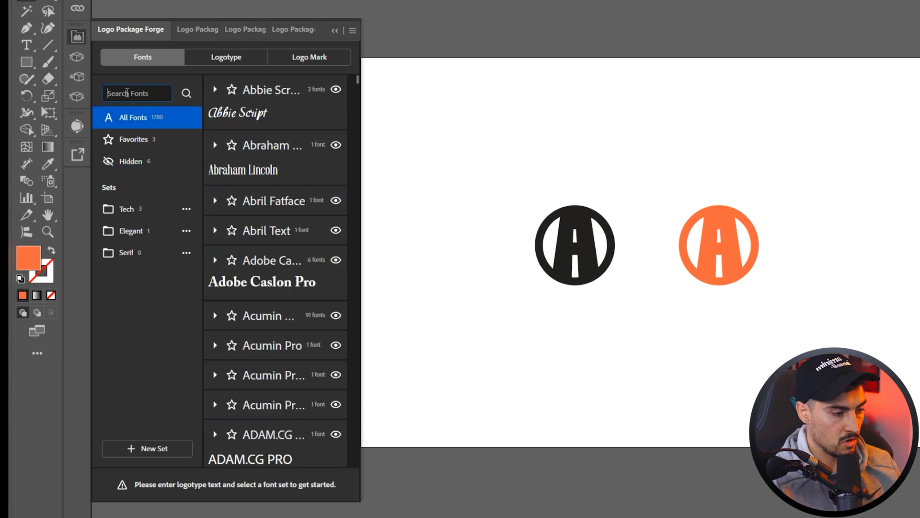
text(sora)
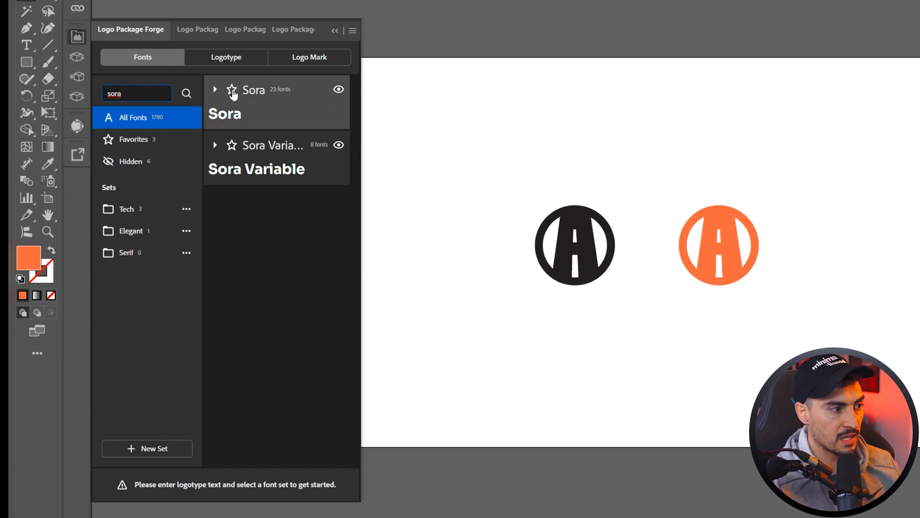
click(230, 89)
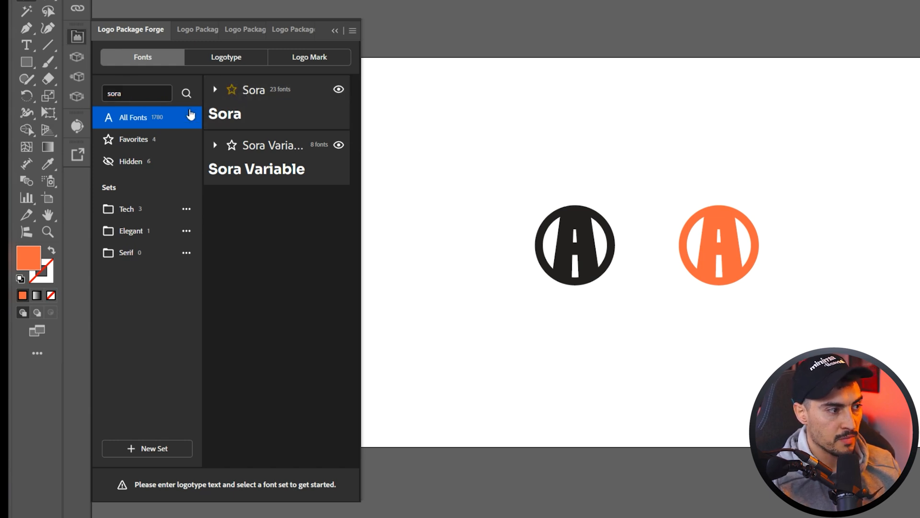
click(133, 139)
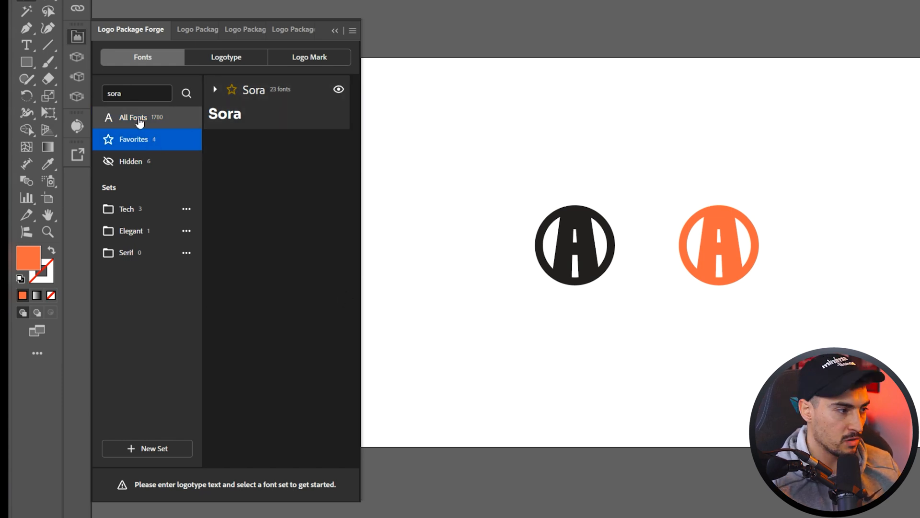
click(132, 117)
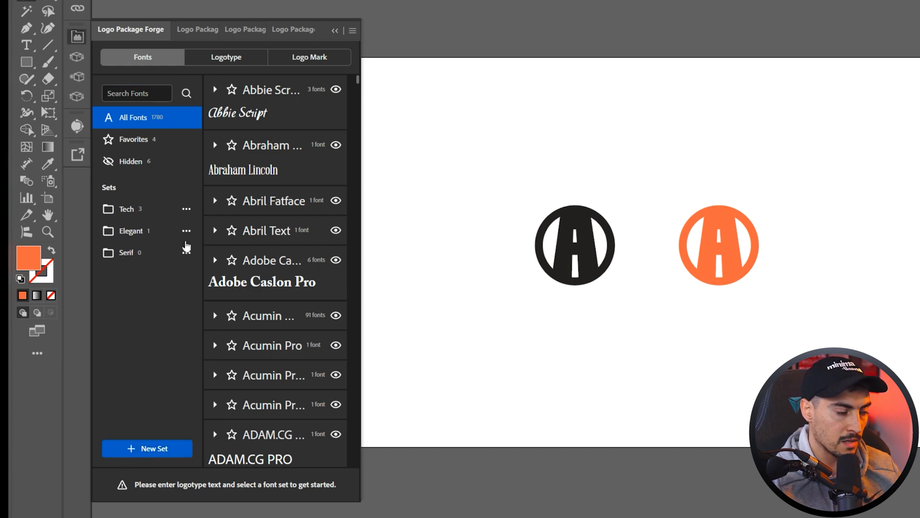
Create an empty font set named 'San serif' and return to All Fonts.
click(146, 448)
text(S)
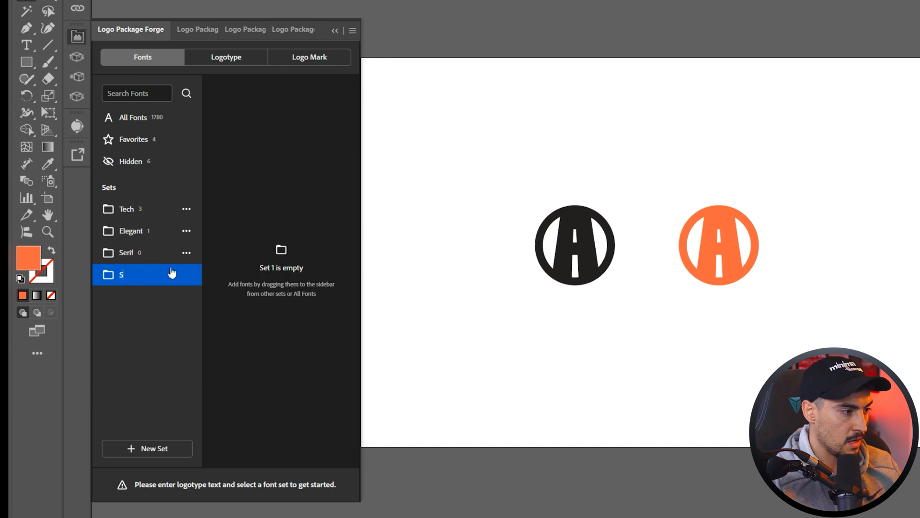
text(an serif)
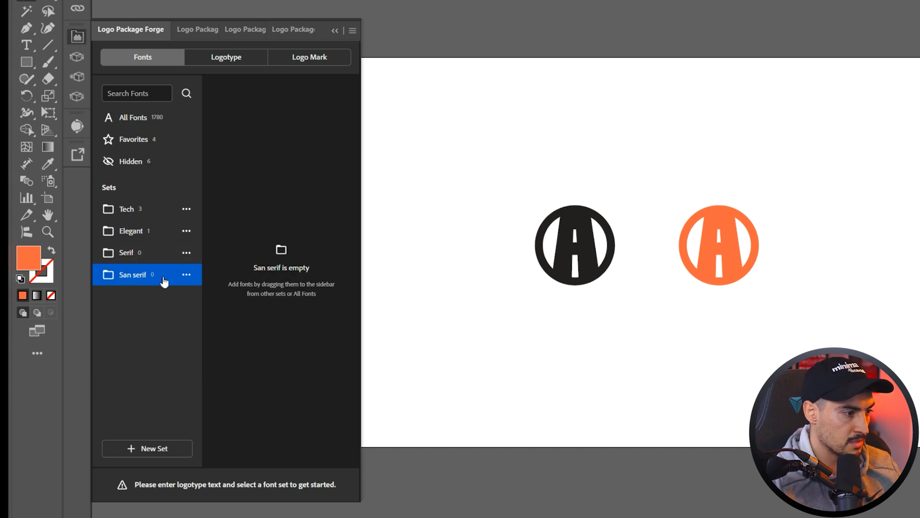
mouse_move(157, 288)
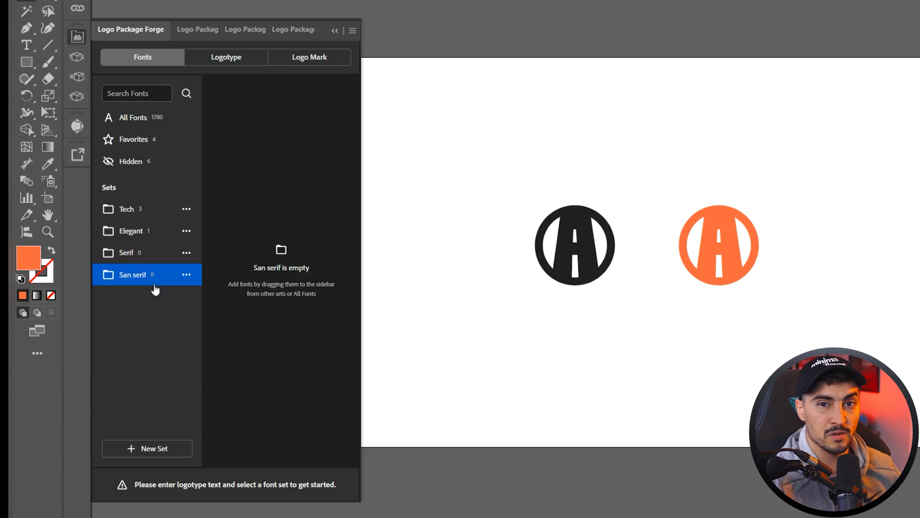
click(133, 118)
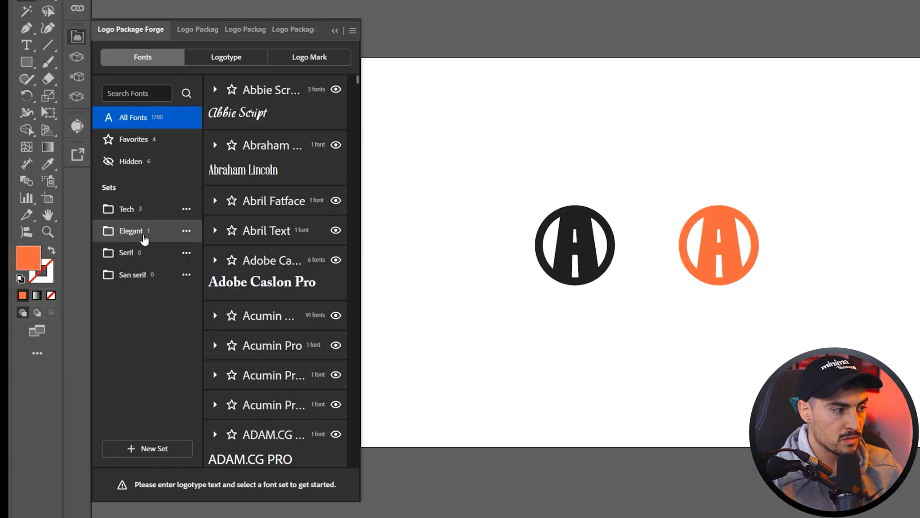
Search fonts such as 'mont' and add them to the sets, including MADE Kenfolg to Elegant.
scroll(down, 3)
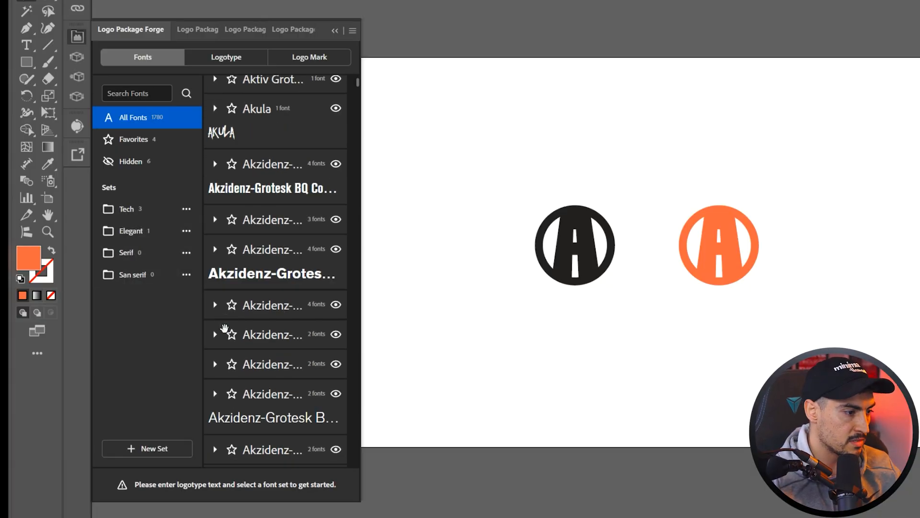
click(136, 93)
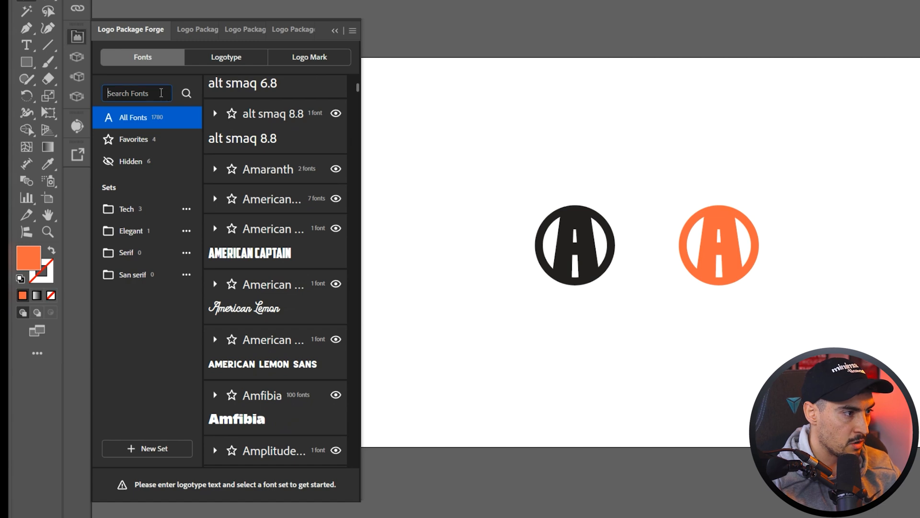
text(mont)
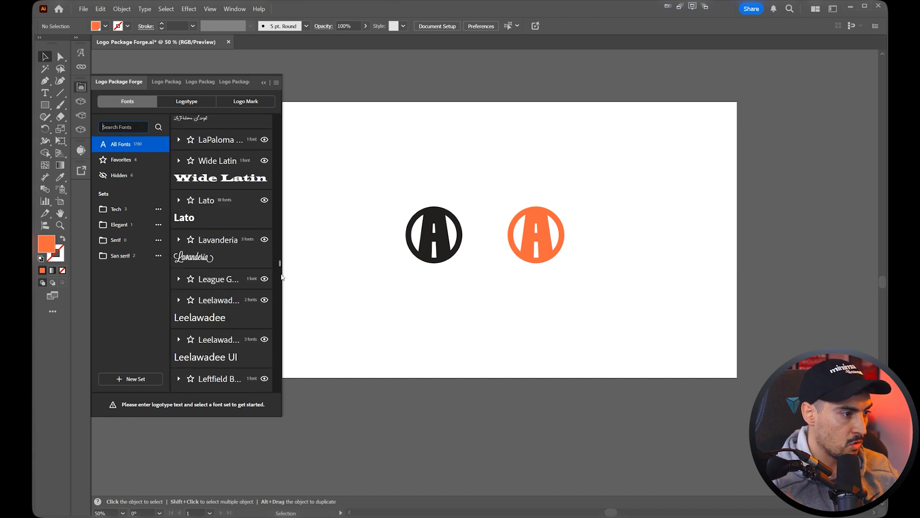
scroll(down, 3)
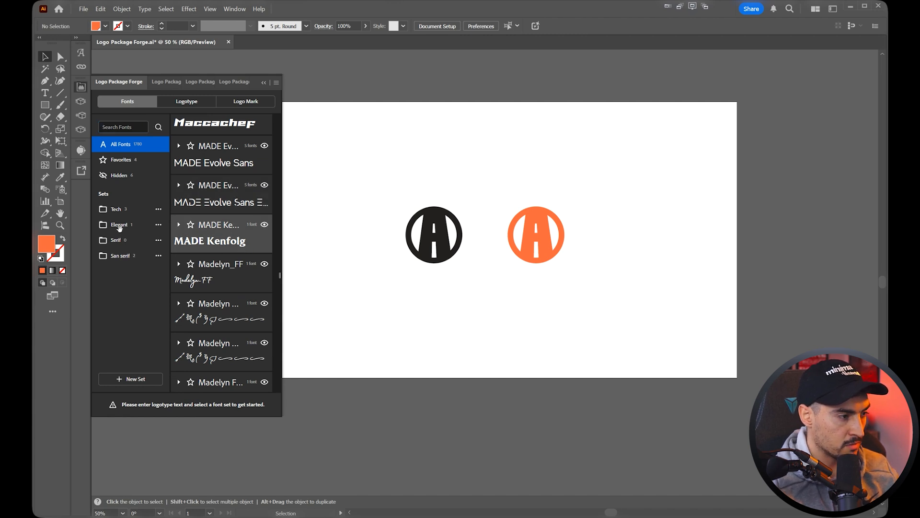
click(220, 232)
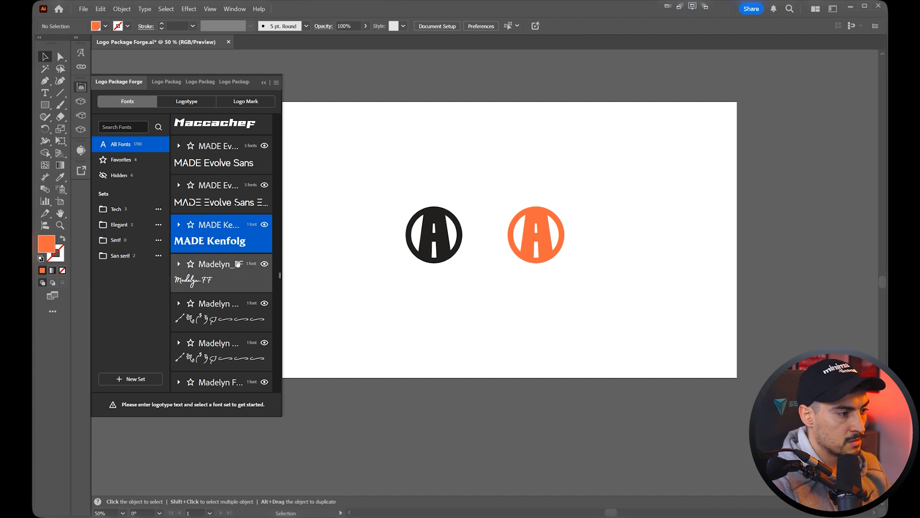
scroll(down, 3)
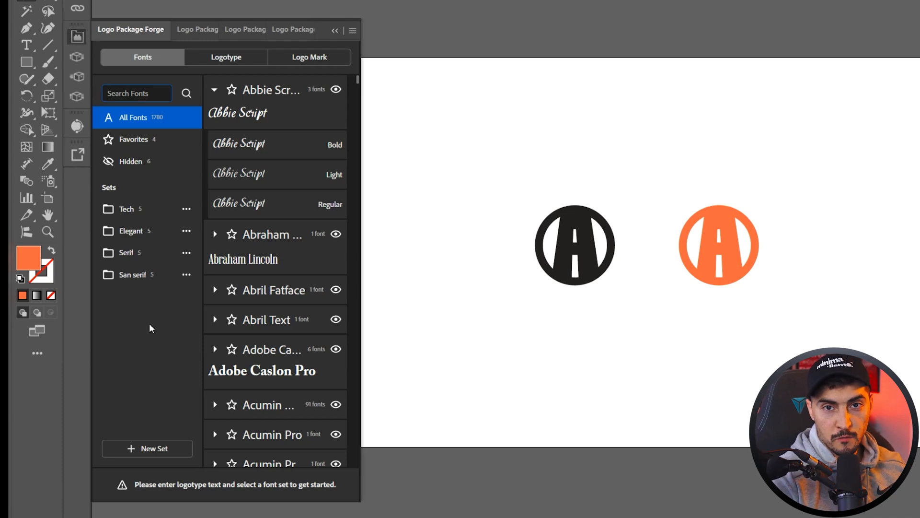
Review the Tech, Elegant, Serif and San serif sets, each holding five fonts.
click(126, 208)
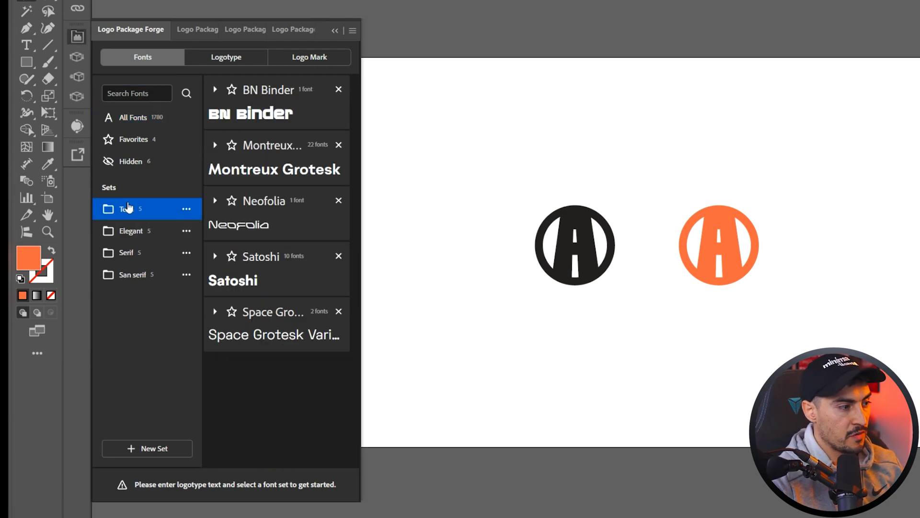
click(131, 230)
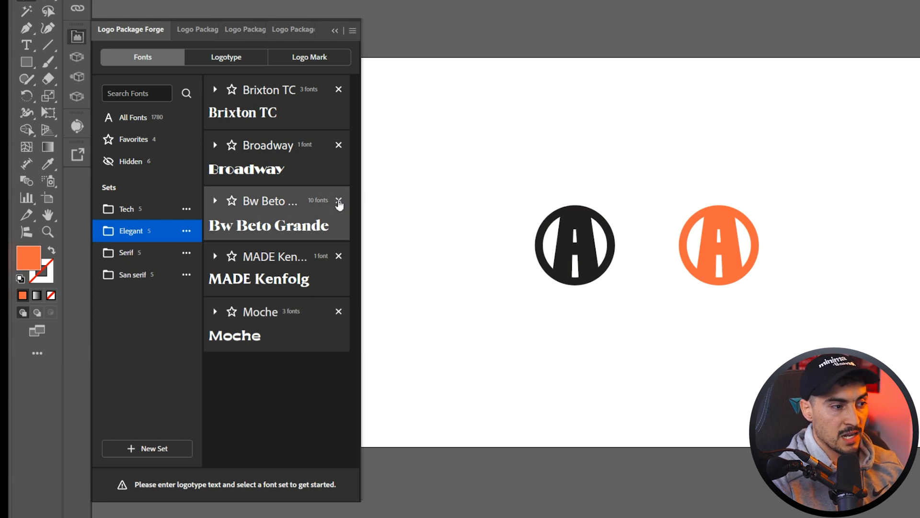
mouse_move(304, 189)
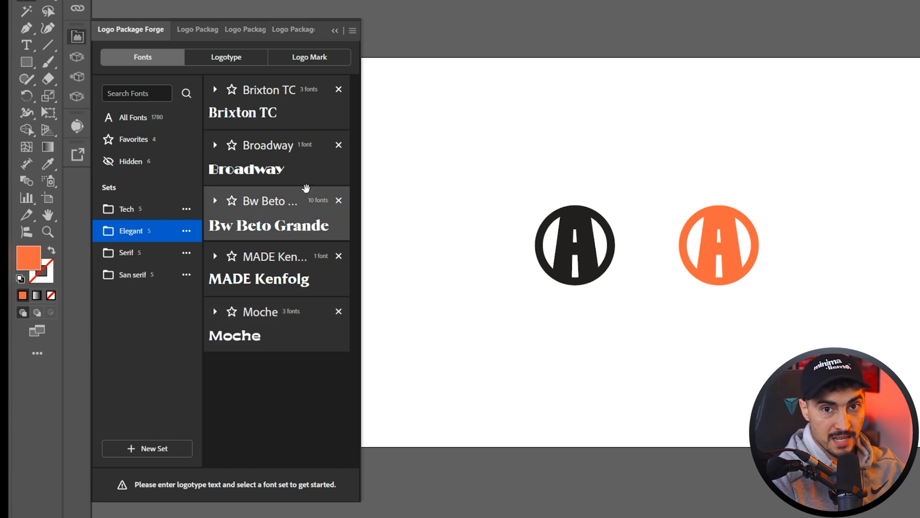
click(126, 251)
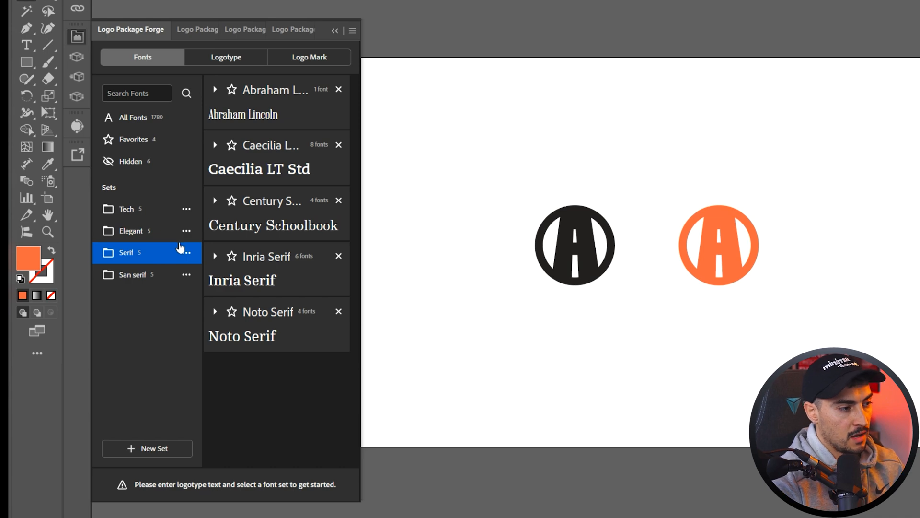
click(133, 274)
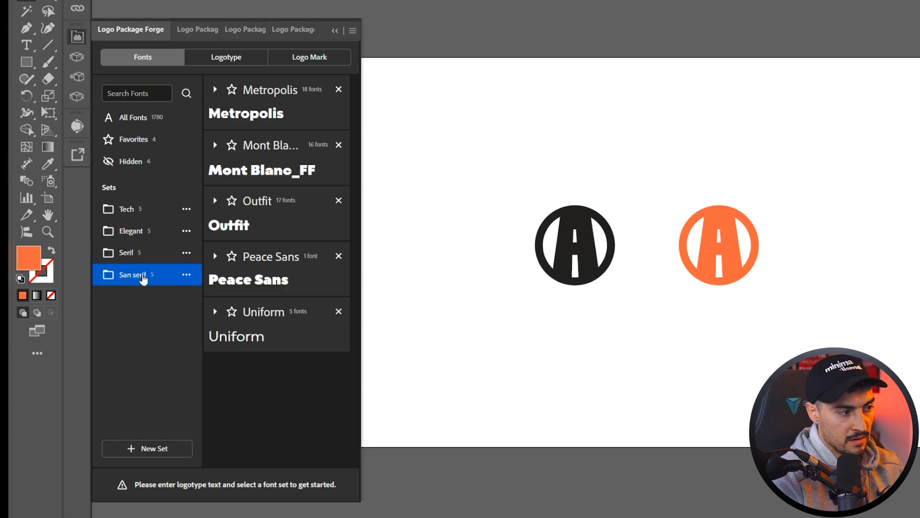
mouse_move(126, 209)
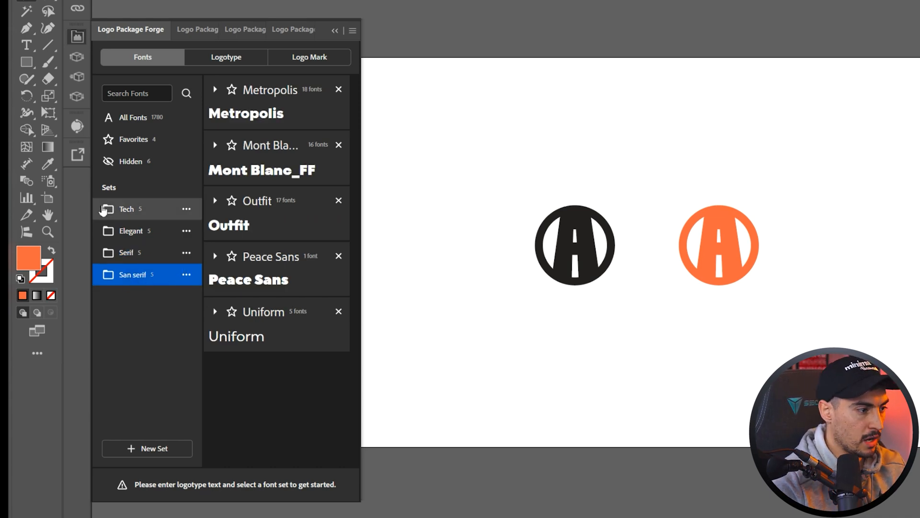
mouse_move(79, 328)
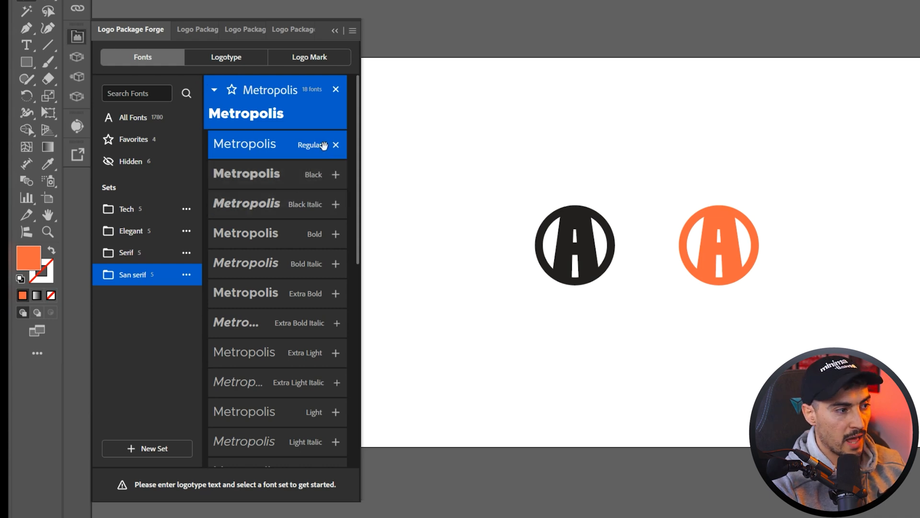
Expand Metropolis in the San serif set, add its Black weight, and collapse it.
scroll(down, 3)
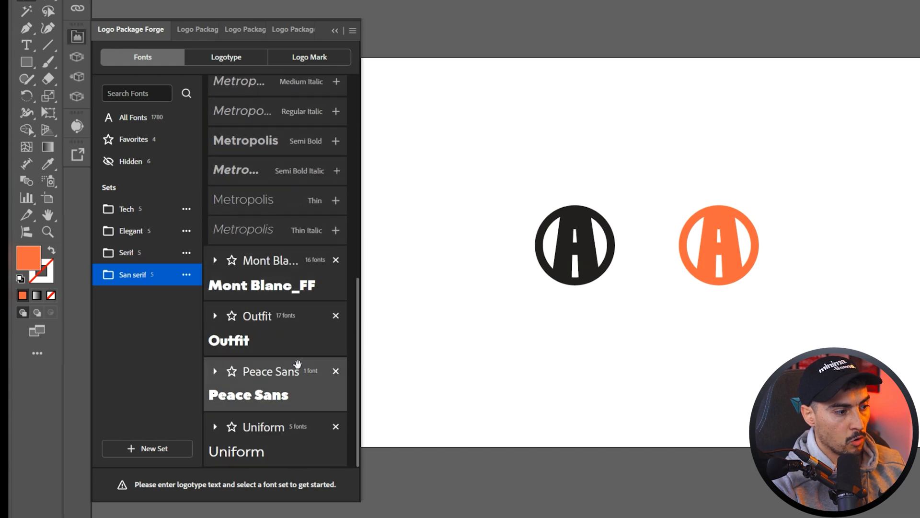
click(214, 89)
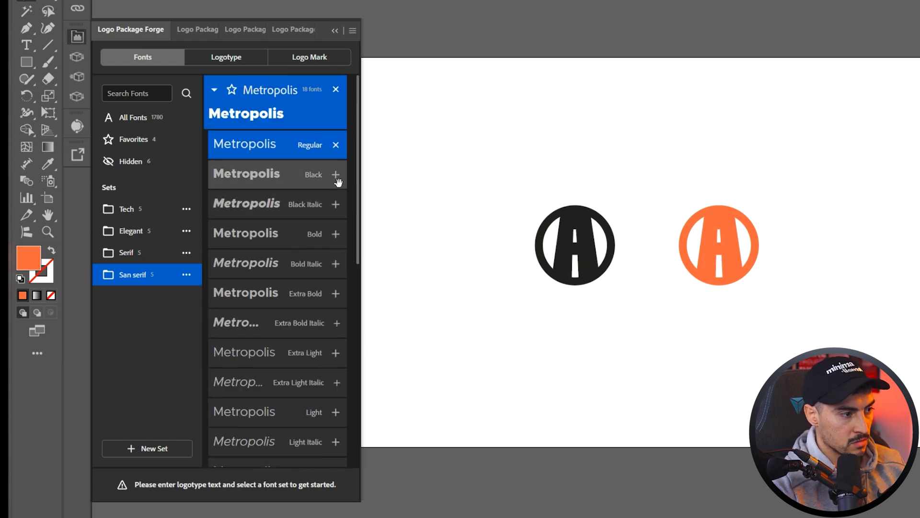
click(336, 174)
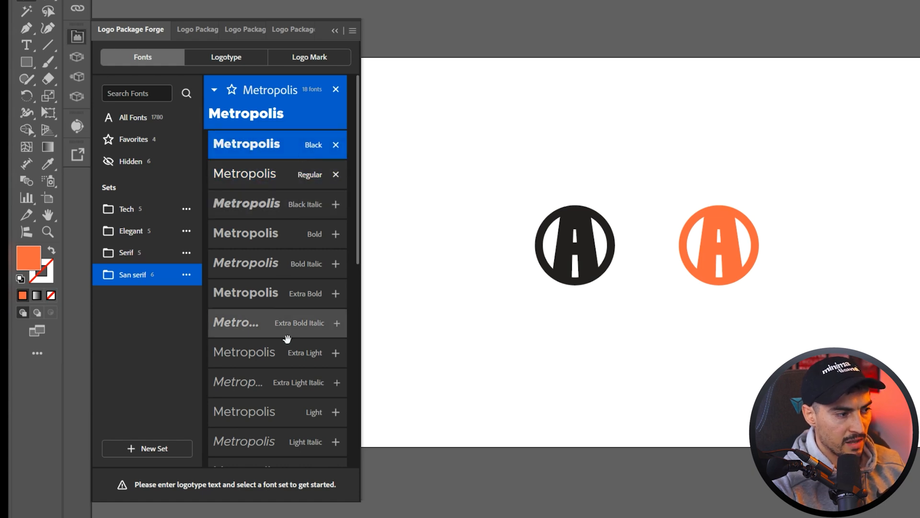
mouse_move(267, 156)
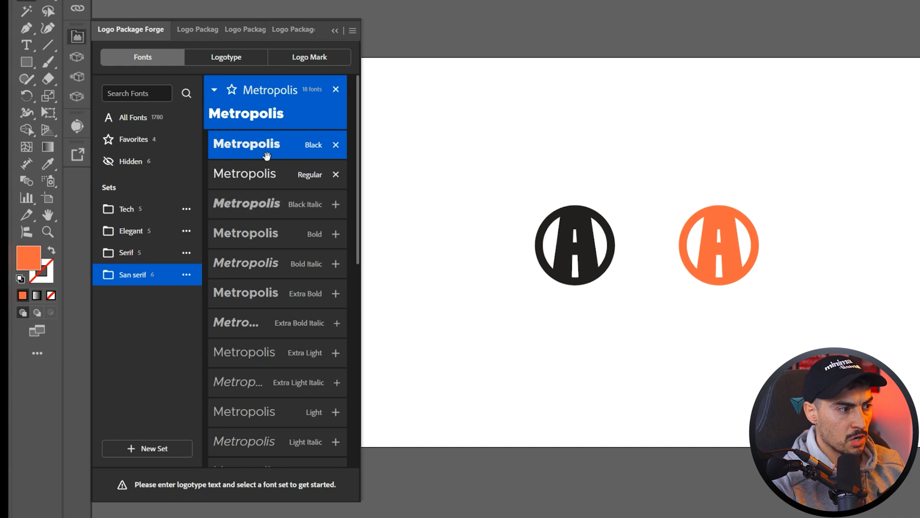
mouse_move(267, 174)
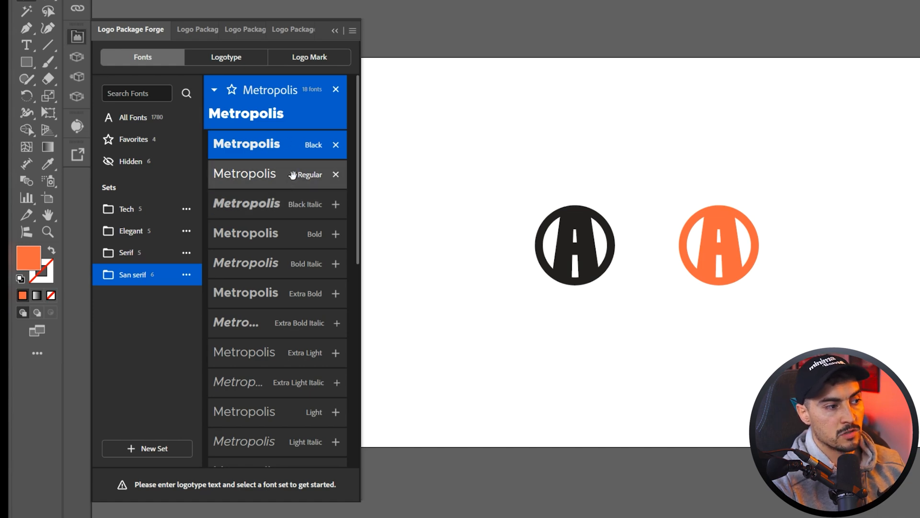
click(215, 89)
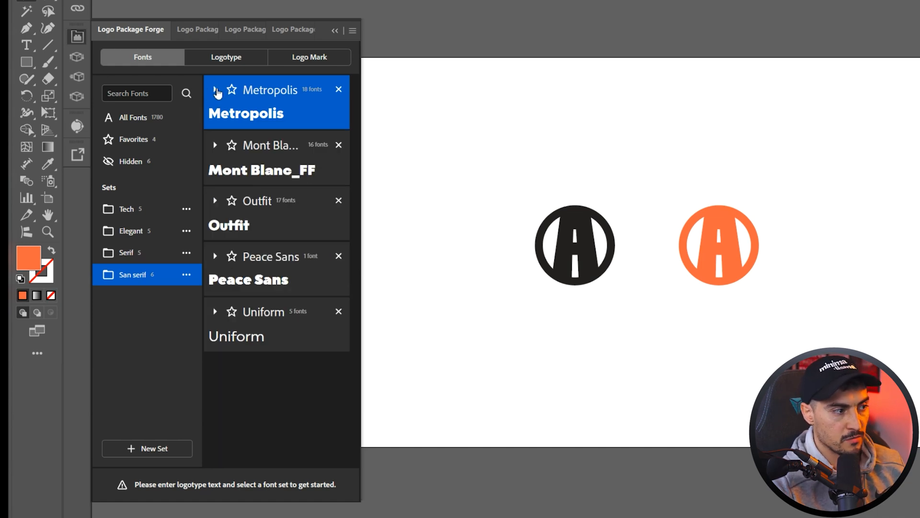
click(225, 57)
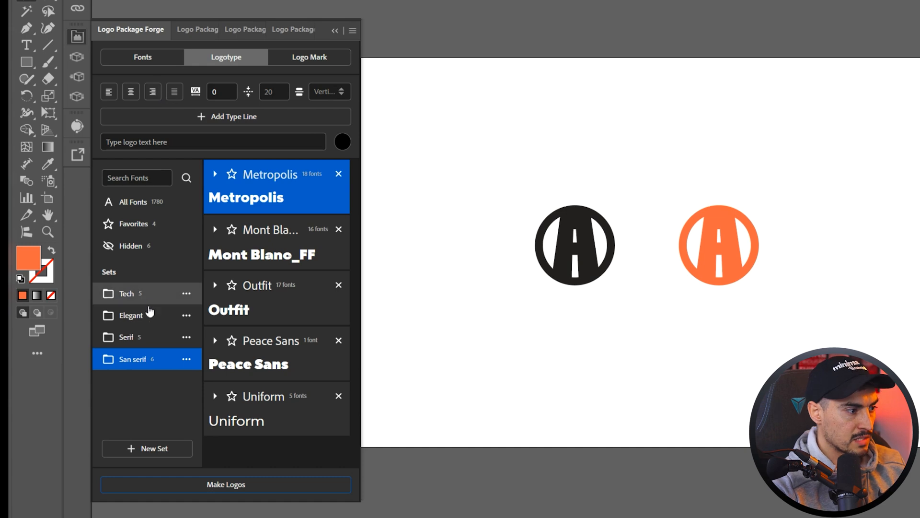
Add a second logotype line 'Animated' and left-align the text lines.
click(125, 336)
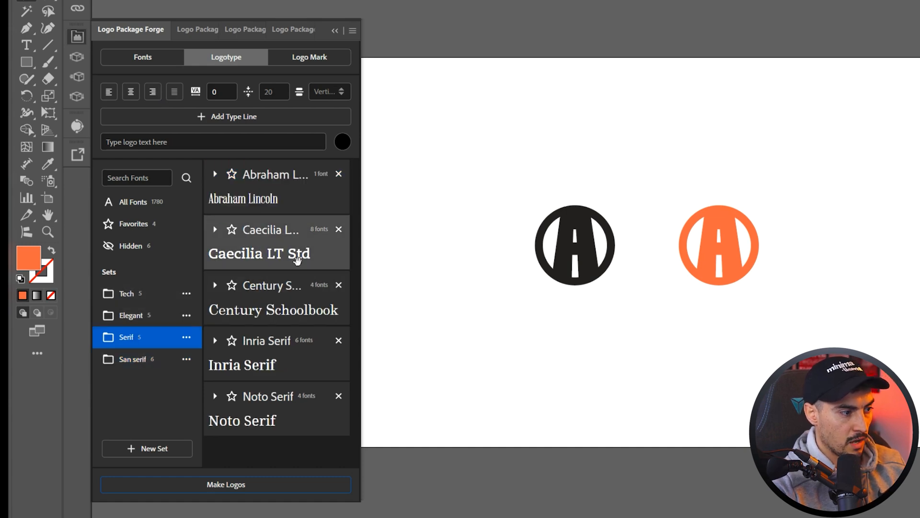
click(233, 116)
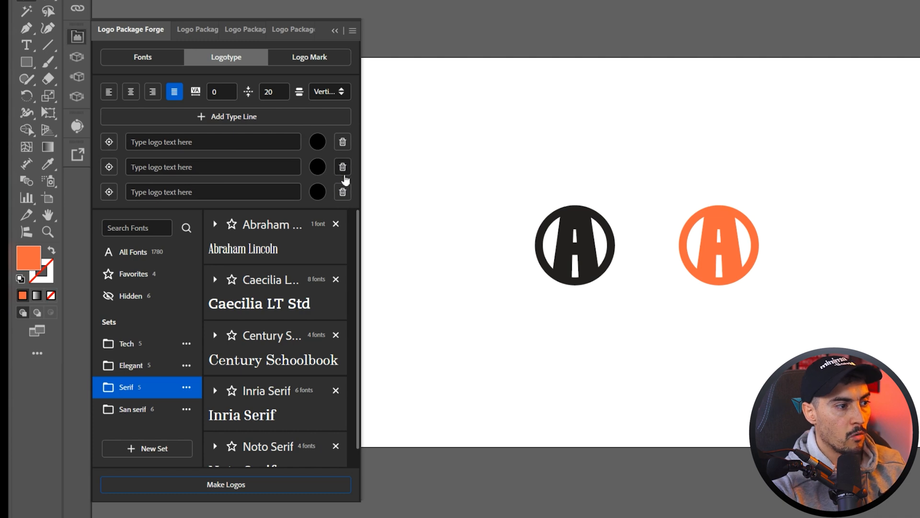
text(Animated)
text(Comics)
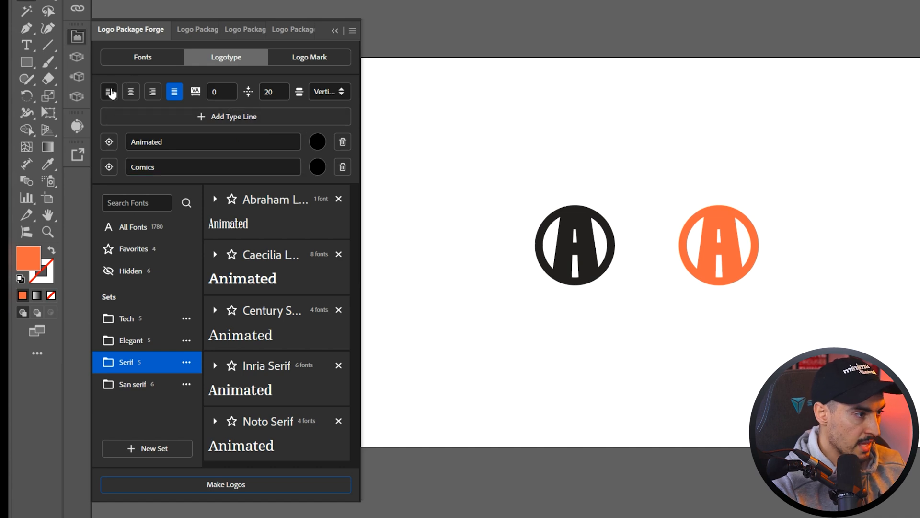
click(109, 92)
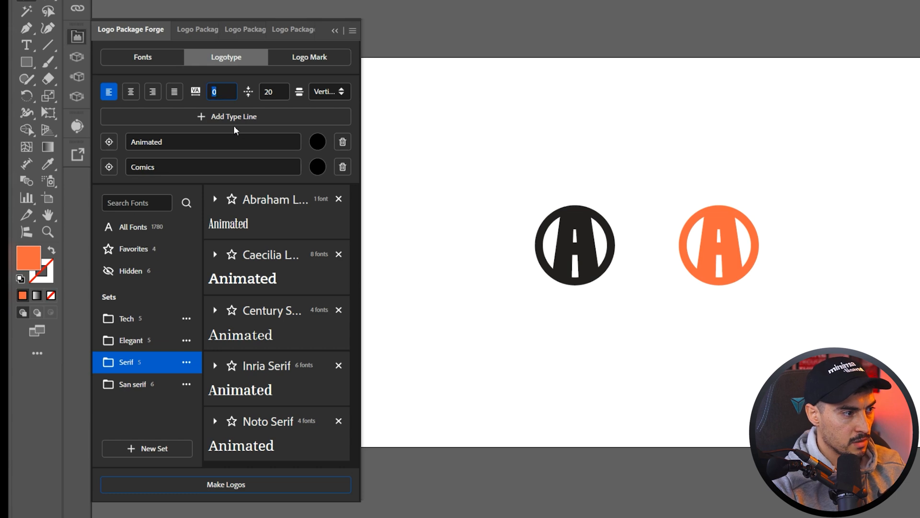
Set tracking to 5 and lay the Animated and Comics lines out horizontally.
text(5)
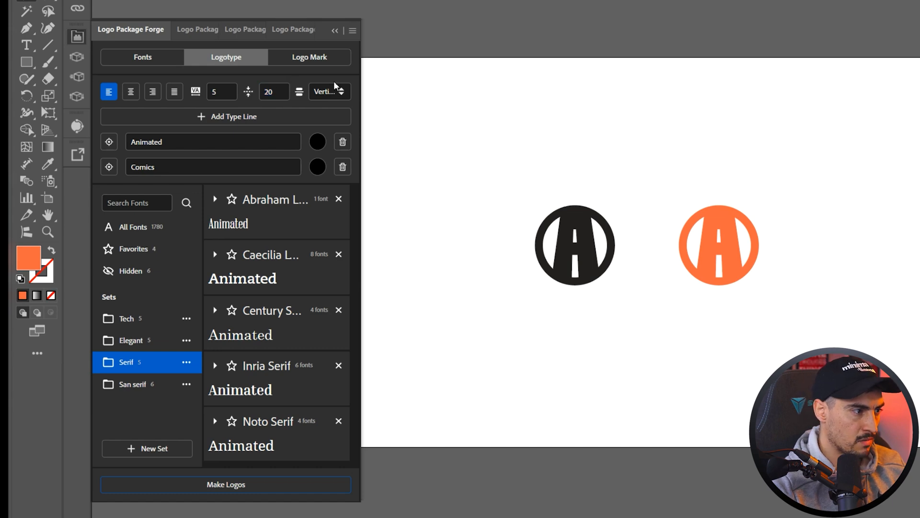
click(327, 91)
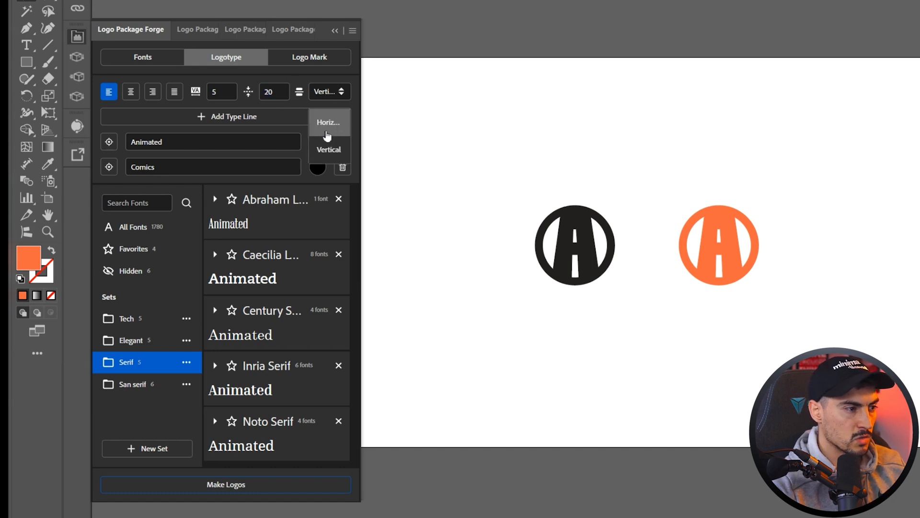
click(328, 122)
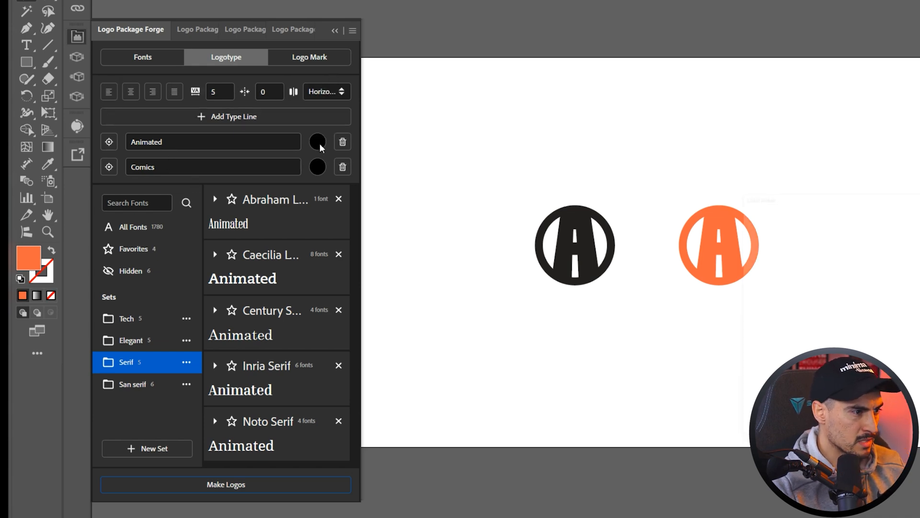
click(317, 141)
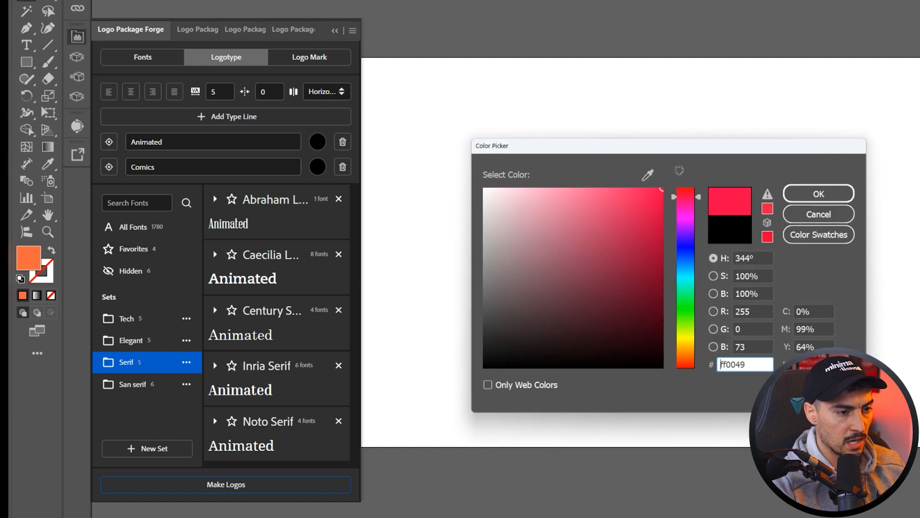
Cancel the Color Picker to keep both words black and select the Tech font set.
click(817, 193)
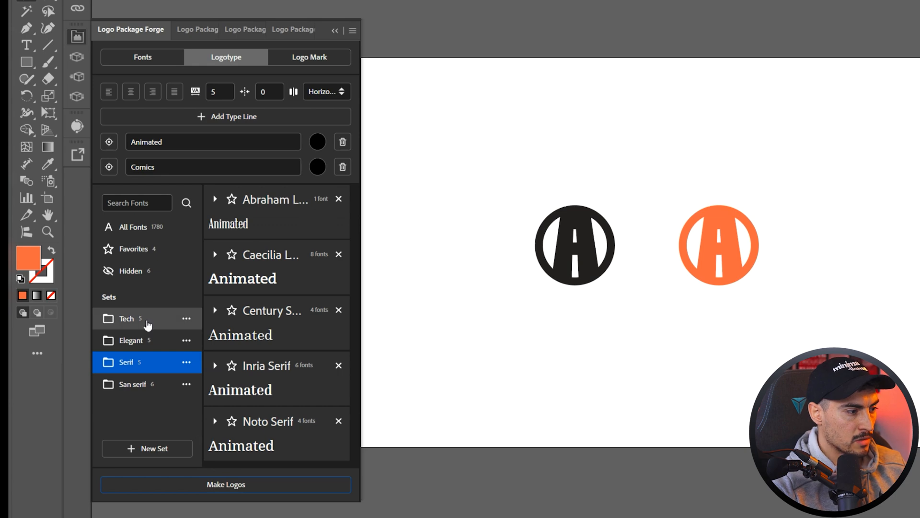
click(126, 318)
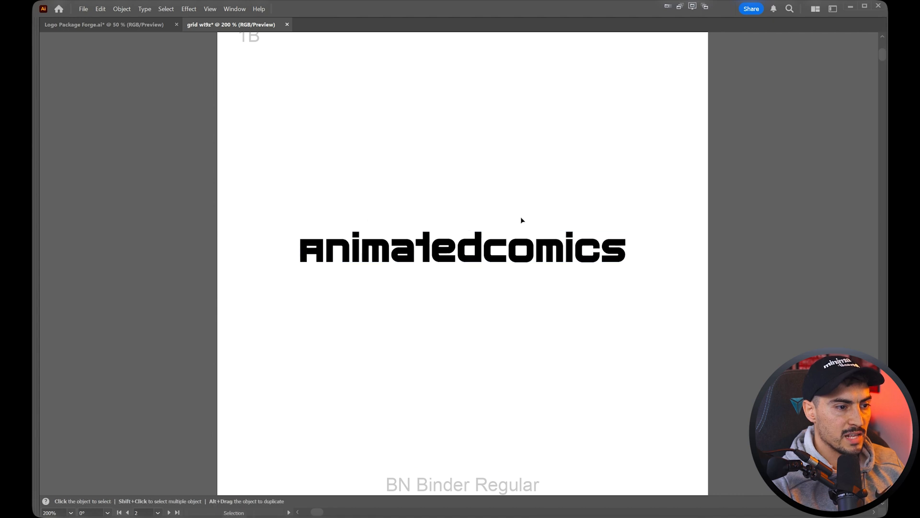
click(440, 246)
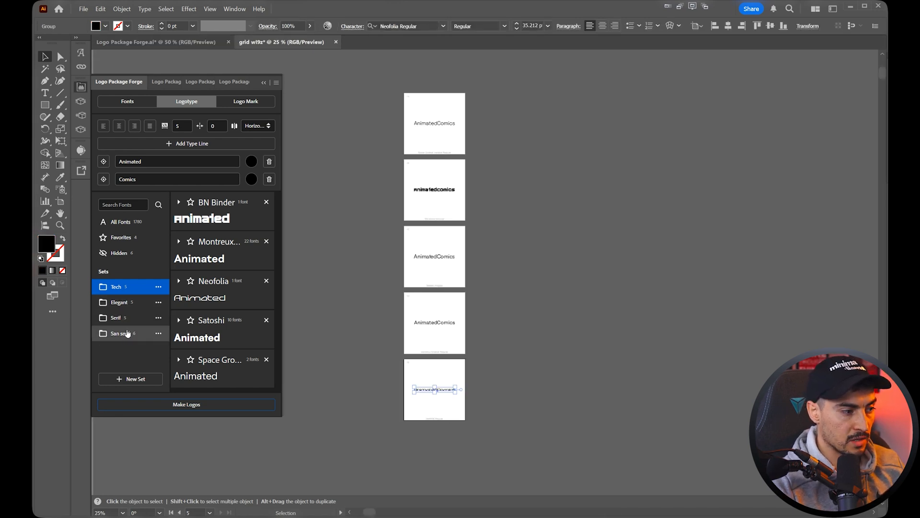
Generate AnimatedComics logos from the San serif set, like Metropolis Black and Uniform, and review the grid.
click(120, 333)
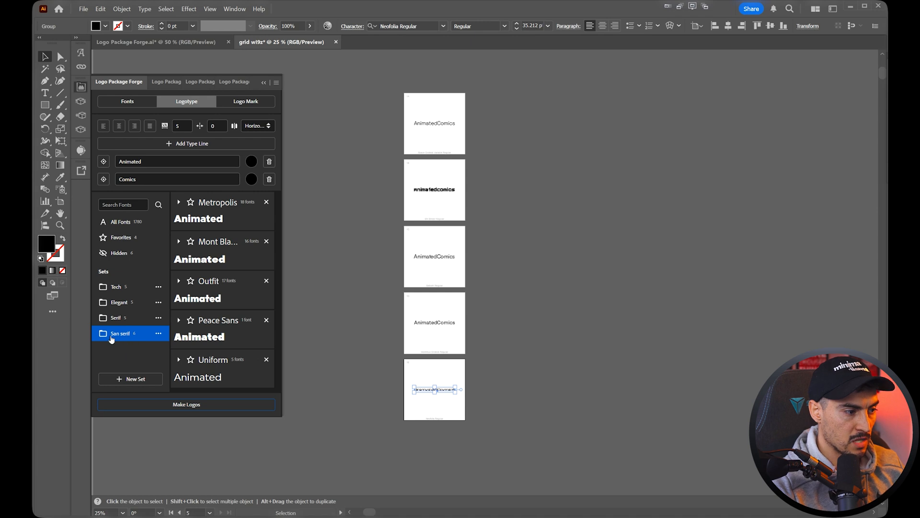
click(186, 404)
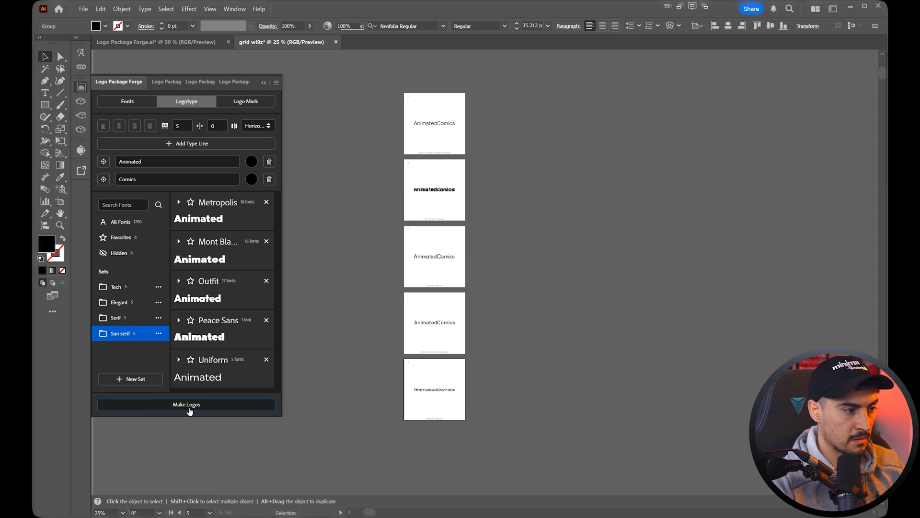
click(186, 403)
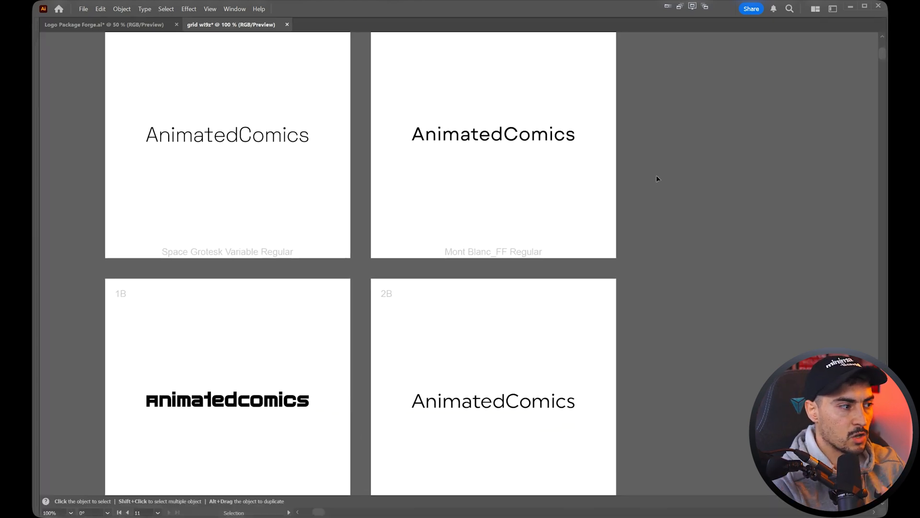
scroll(down, 3)
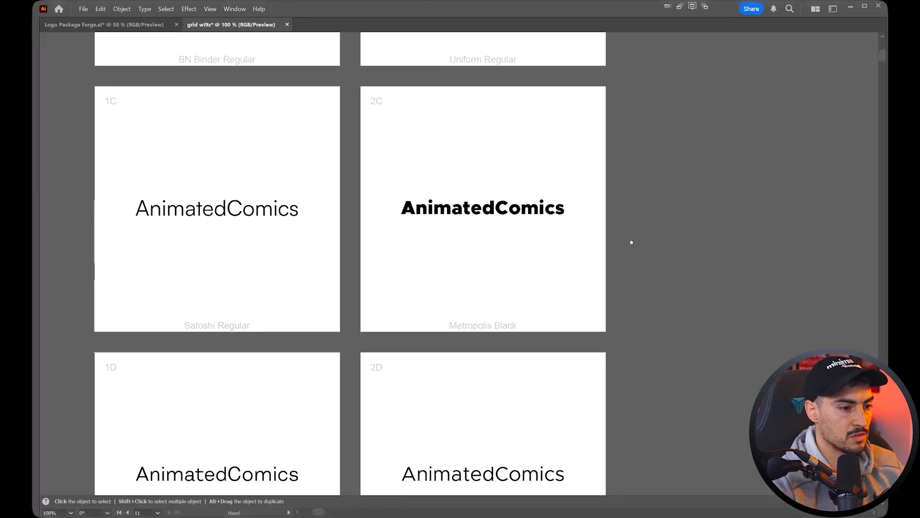
scroll(down, 3)
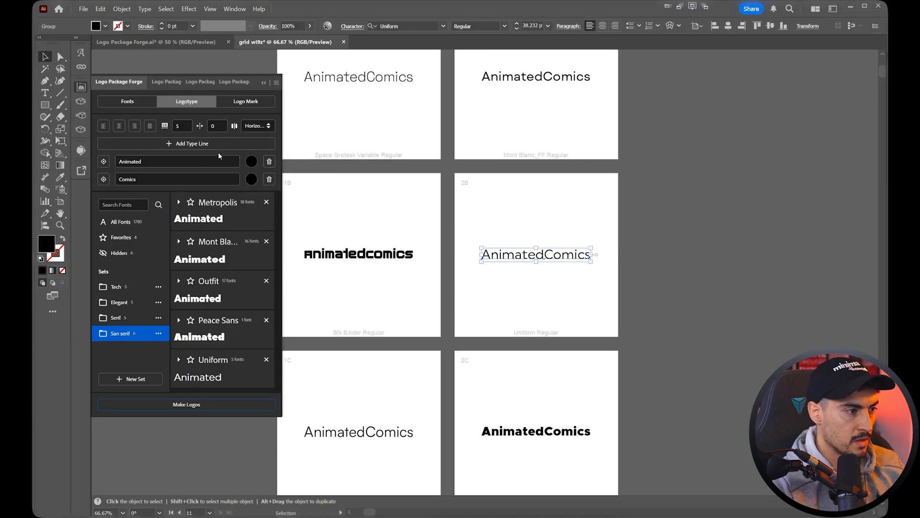
Add a third logotype line '2025' and generate Serif-font logos reading AnimatedComics2025.
click(186, 144)
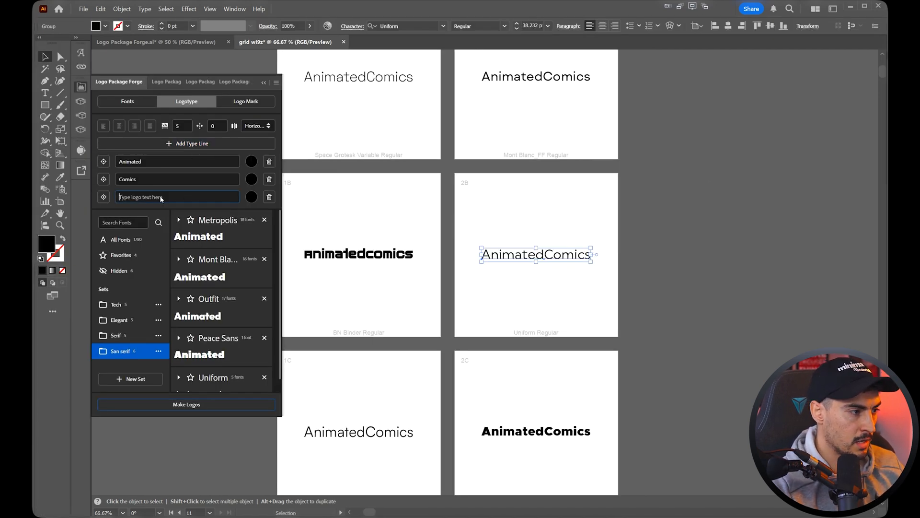
text(2025)
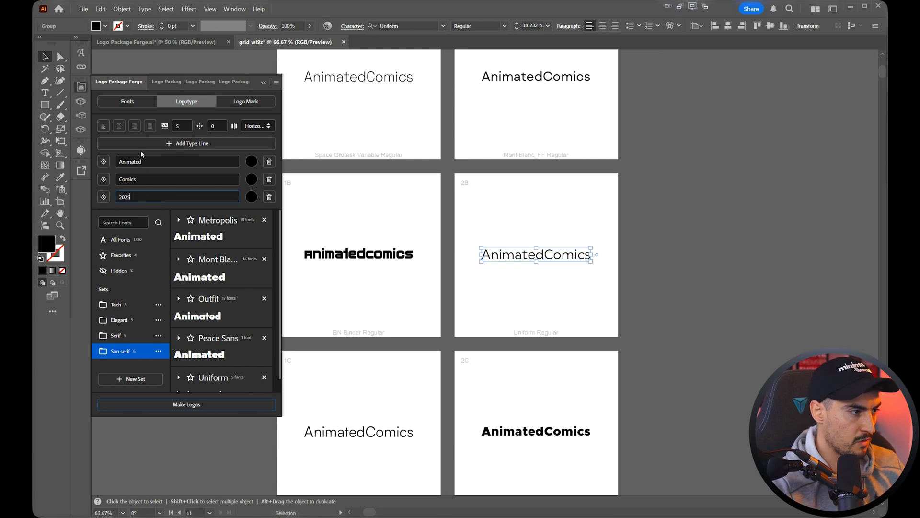
click(120, 320)
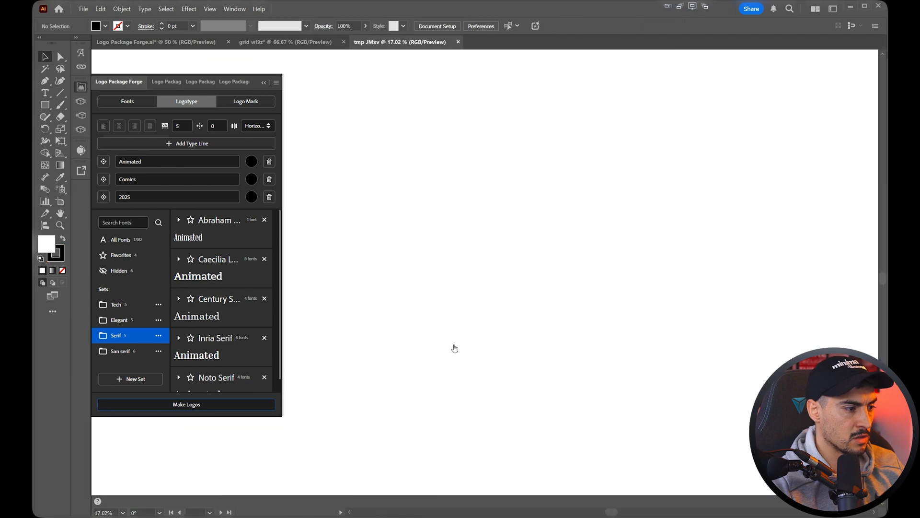
click(285, 42)
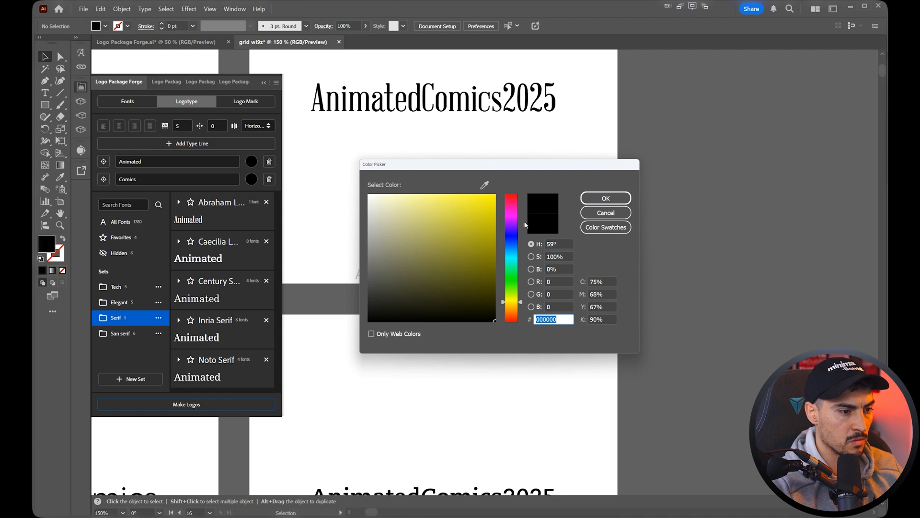
Make 'Comics' orange from the colour swatches, drop the 2025 line, and regenerate the logos.
click(605, 227)
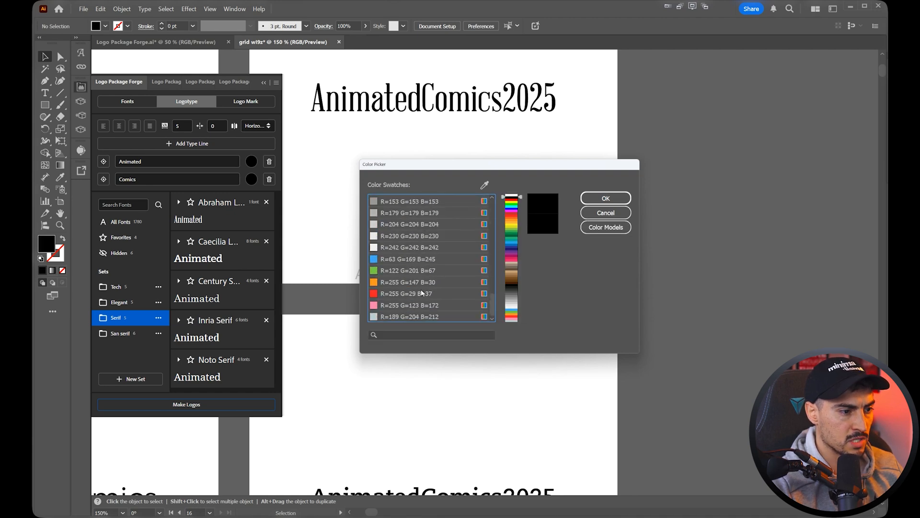
scroll(down, 3)
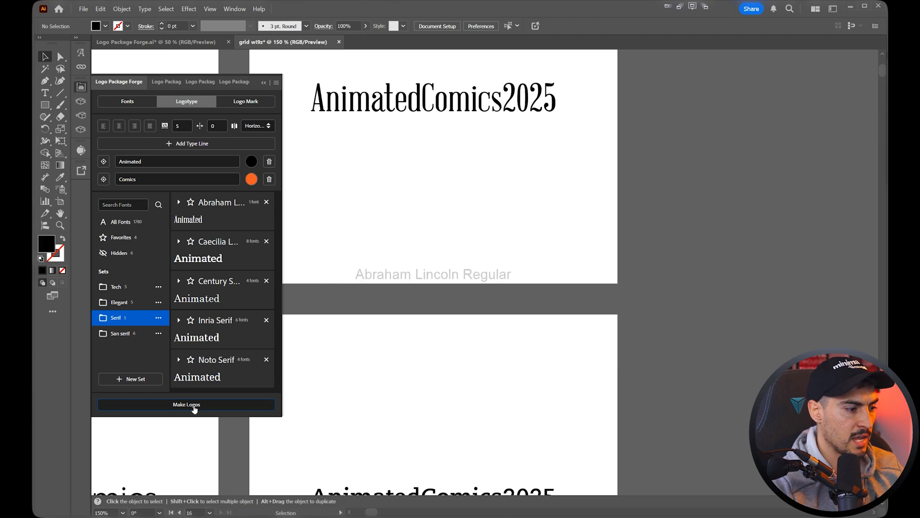
click(186, 404)
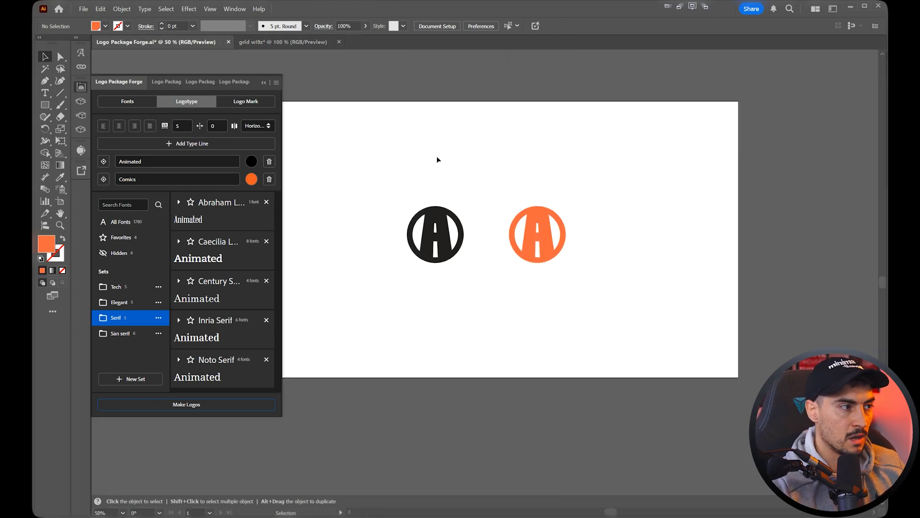
Set the orange A circle as a vertically stacked mark at 35% and 25%, using Tech fonts.
click(537, 234)
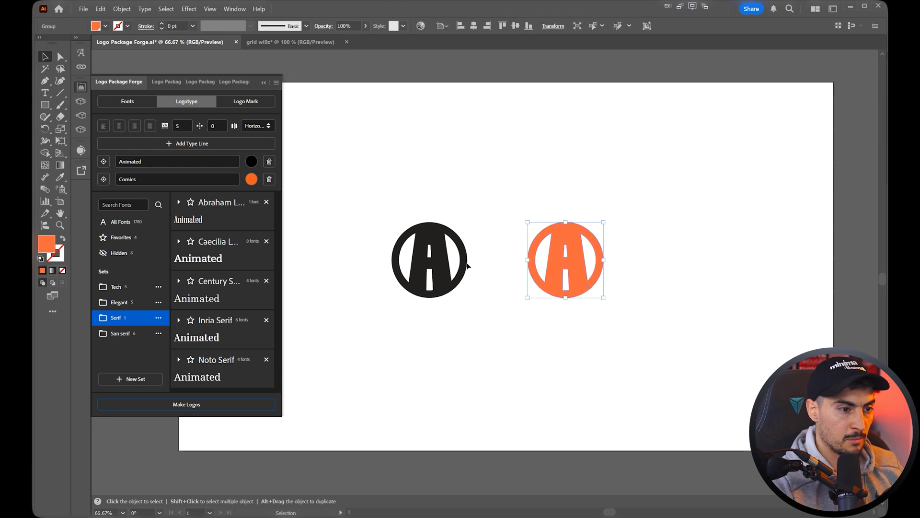
click(245, 101)
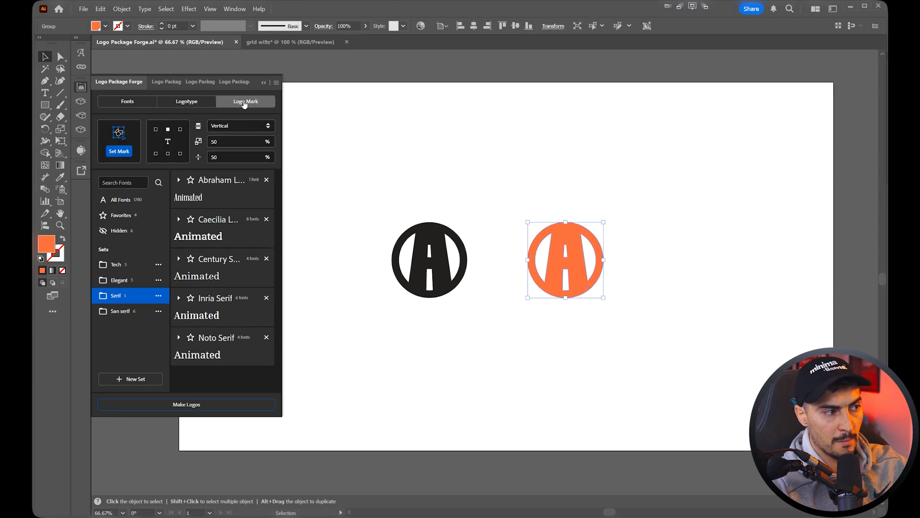
click(119, 151)
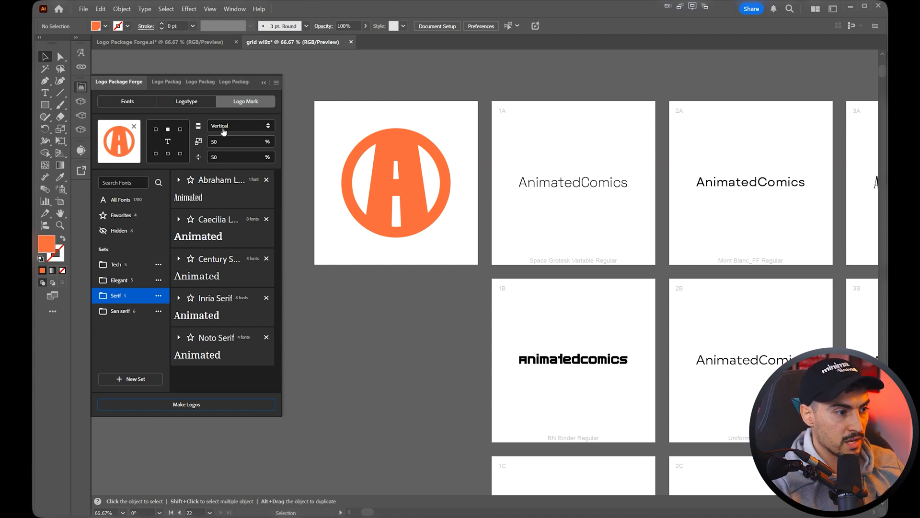
click(239, 126)
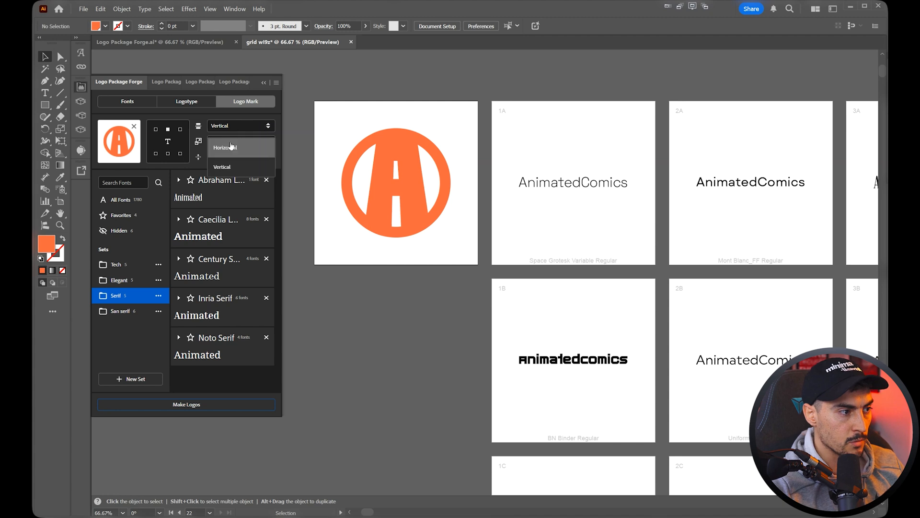
click(222, 167)
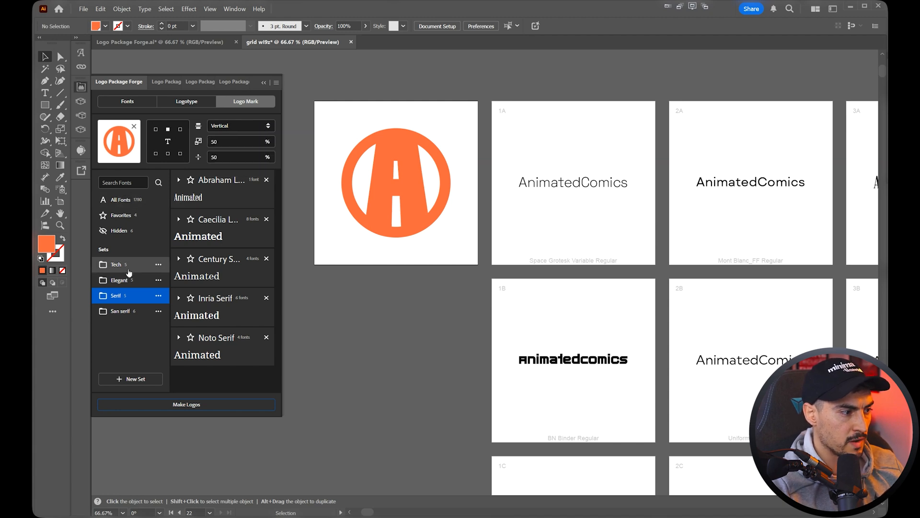
click(116, 264)
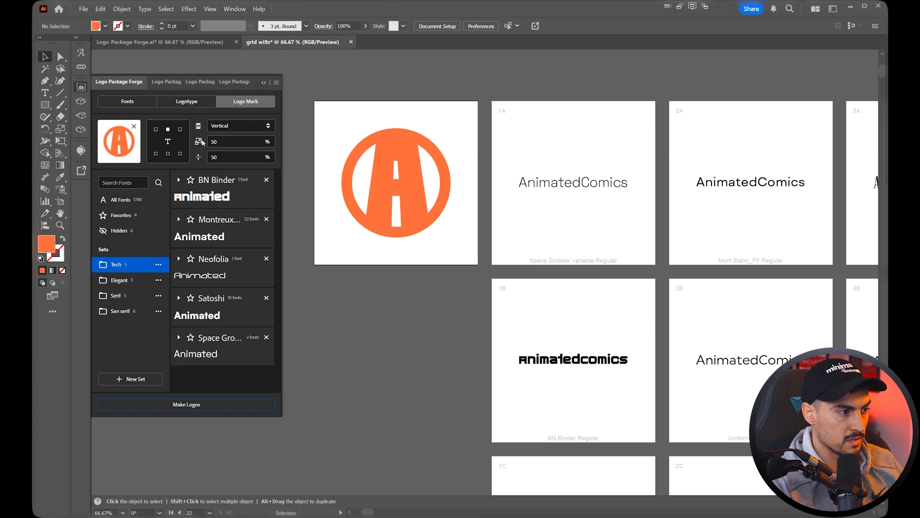
click(238, 157)
text(25)
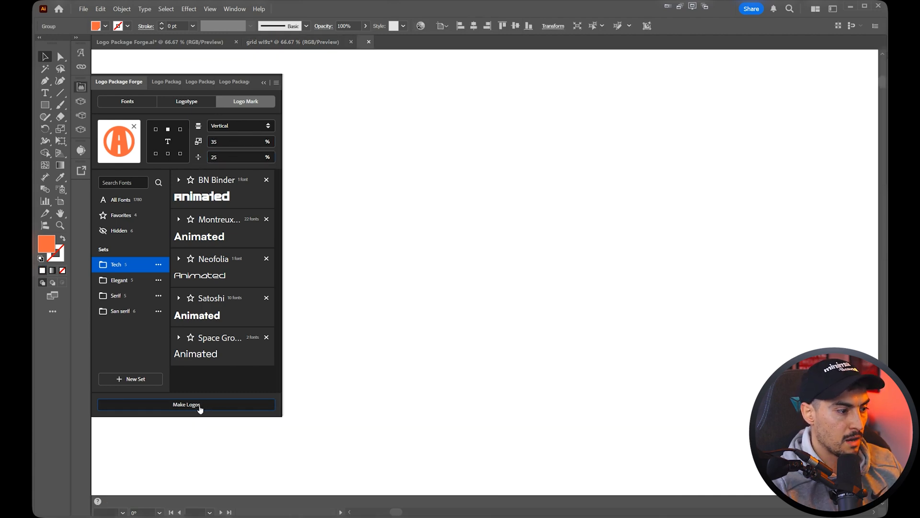
Build the artboard grid with the orange A stacked above AnimatedComics in Tech fonts.
click(186, 404)
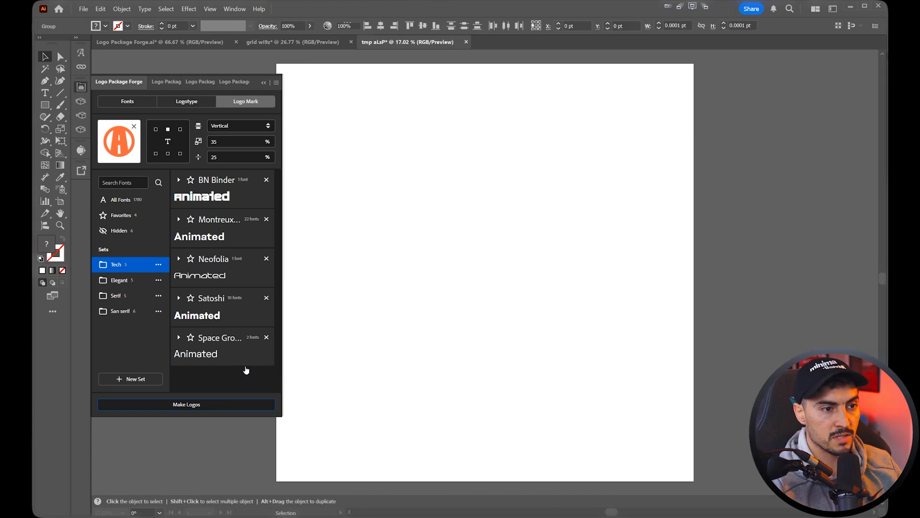
click(292, 41)
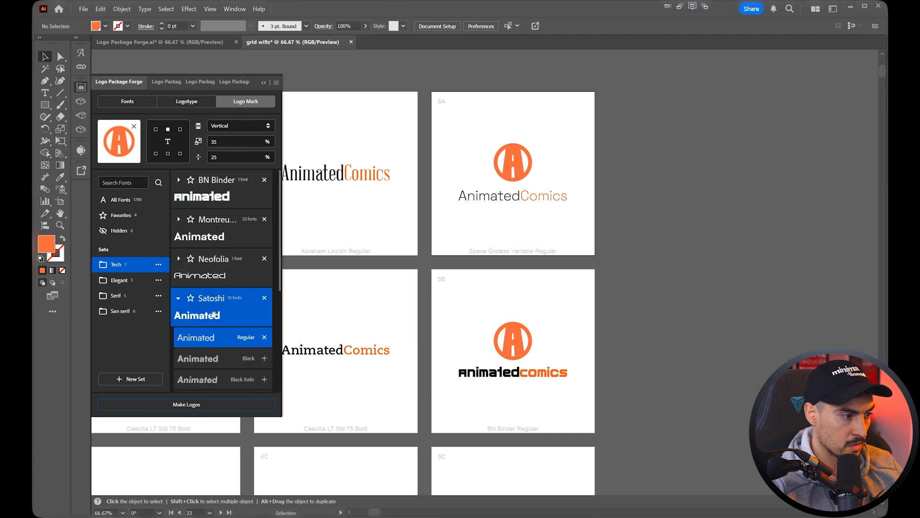
scroll(down, 3)
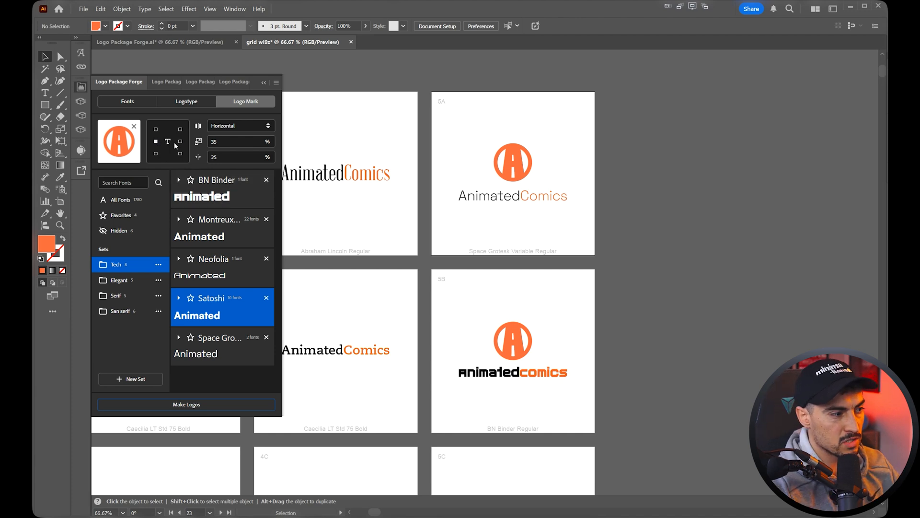
Generate logos placing the orange A beside the wordmark at 25% size and 15% spacing.
click(239, 141)
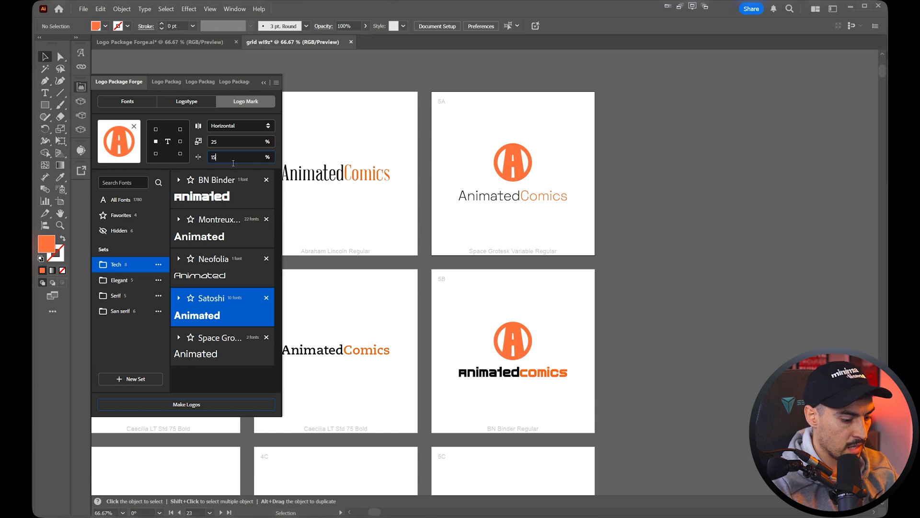
click(186, 403)
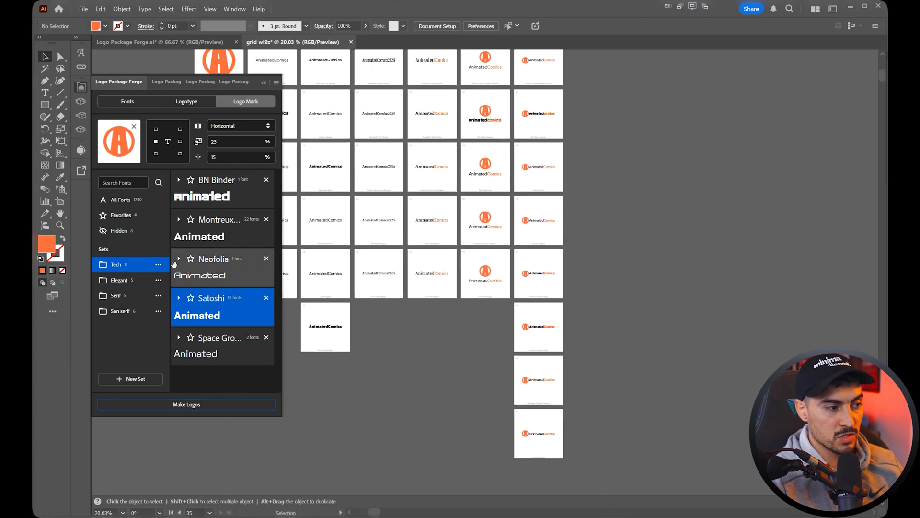
click(179, 222)
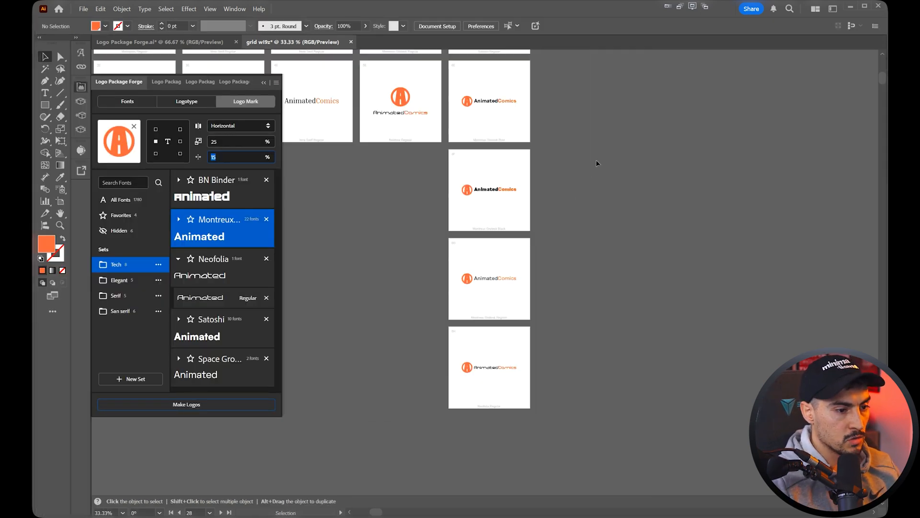
click(186, 102)
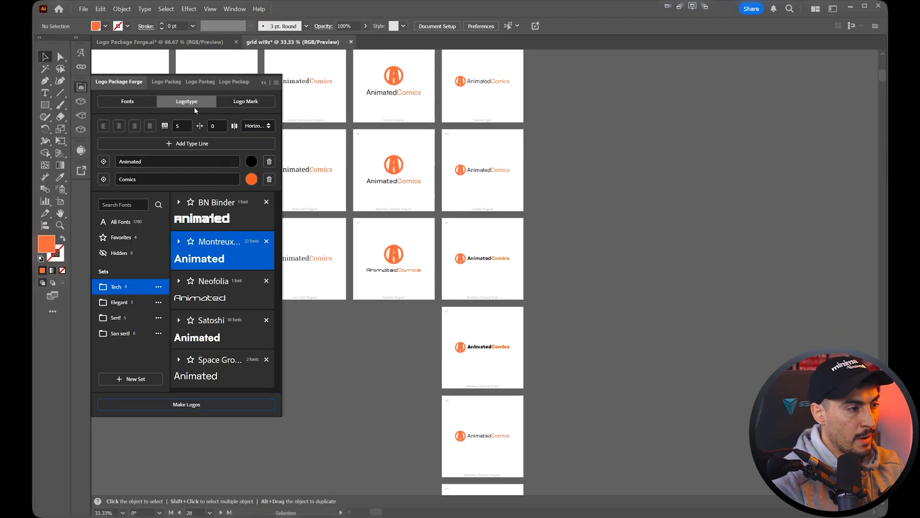
Target the Comics line with Satoshi Light and pair it with the Elegant set, e.g. Moche Regular.
click(251, 179)
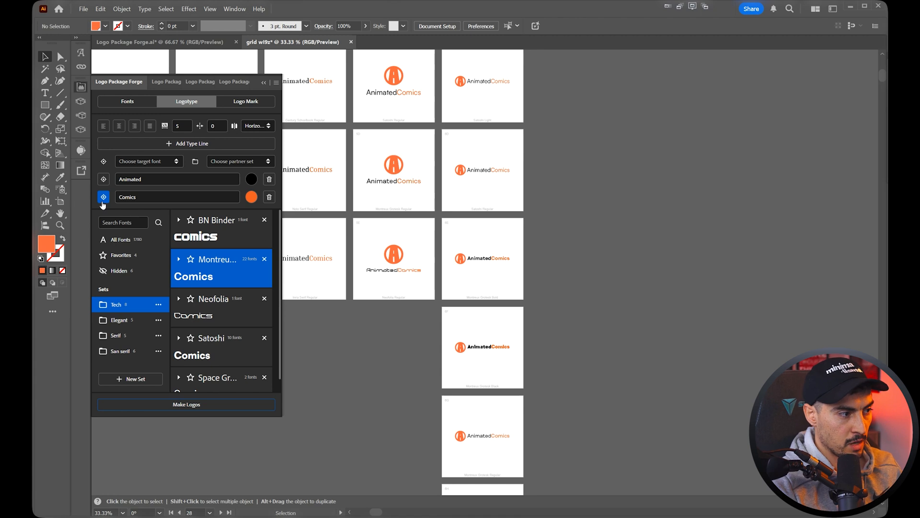
click(146, 161)
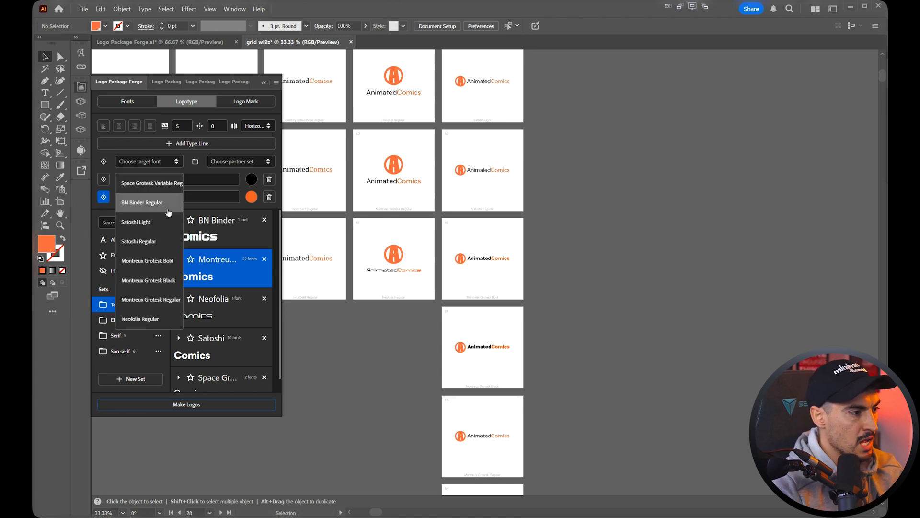
mouse_move(149, 259)
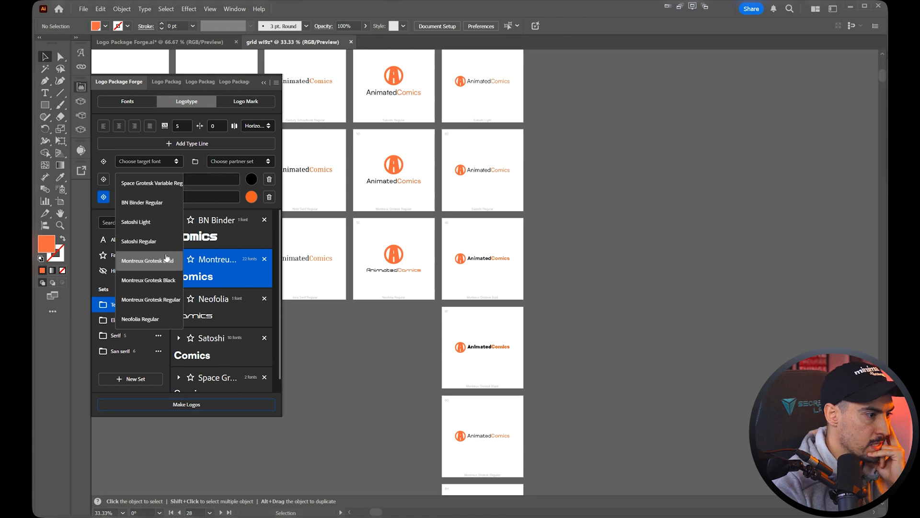
click(136, 222)
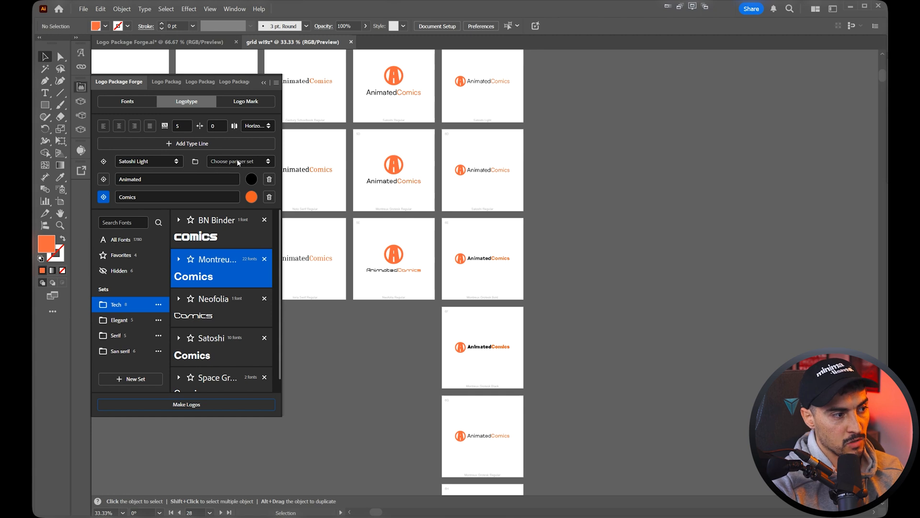
click(240, 161)
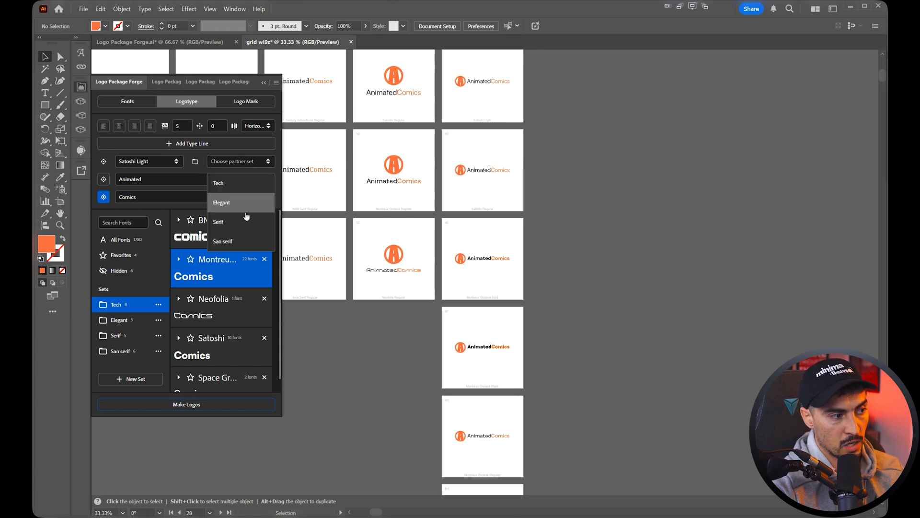
click(221, 202)
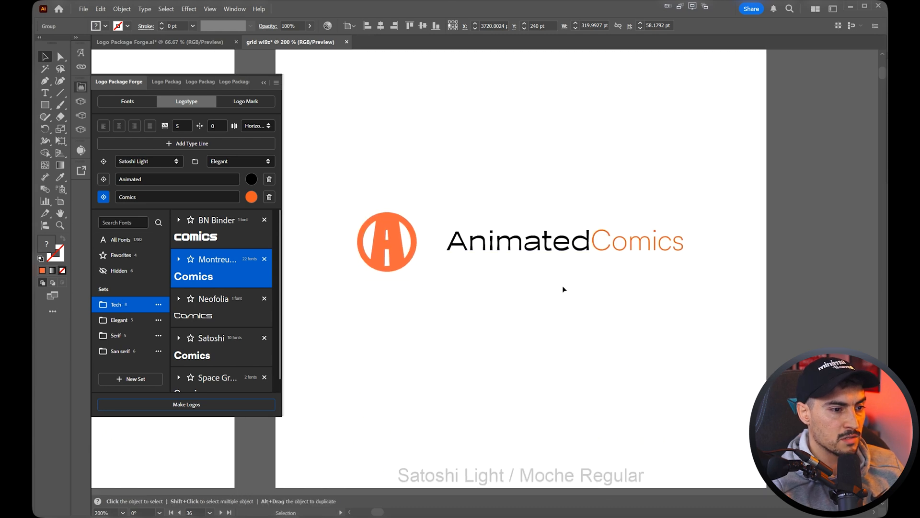
Add a TM line and pair BN Binder Regular on Animated with the San serif set.
click(185, 143)
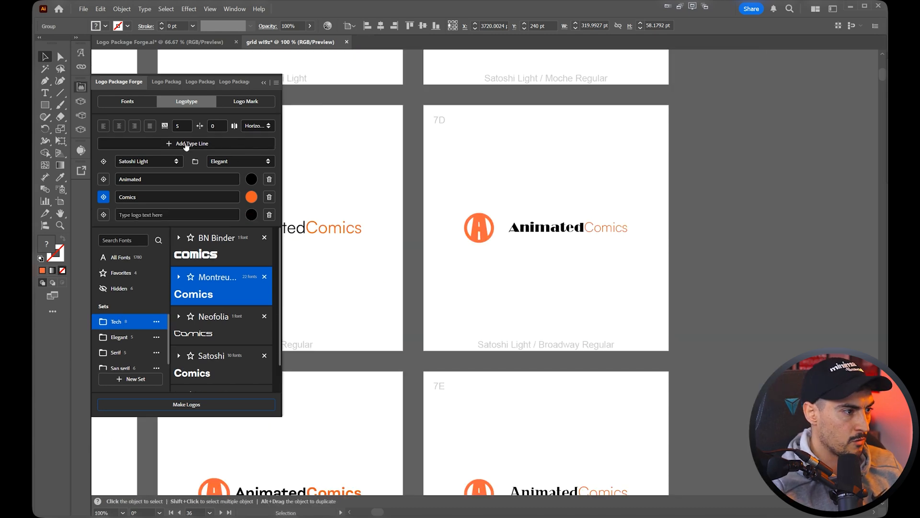
text(Trademark)
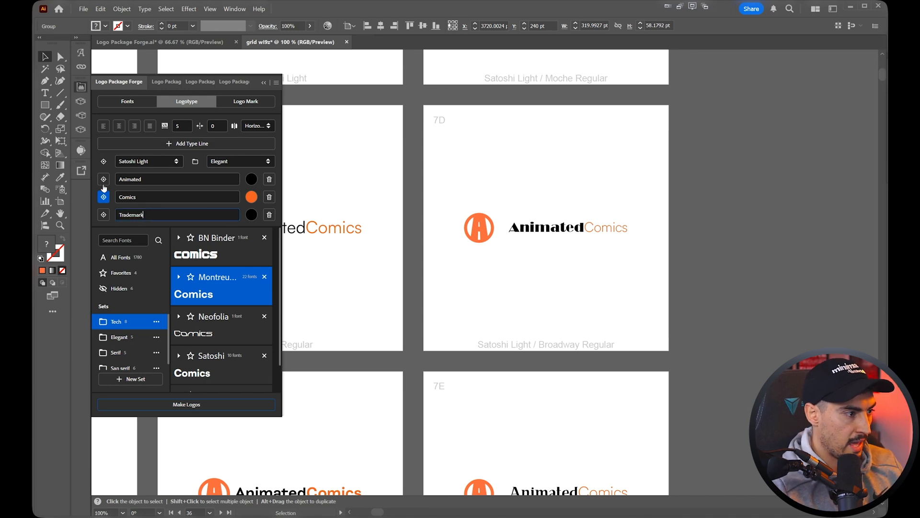
click(148, 161)
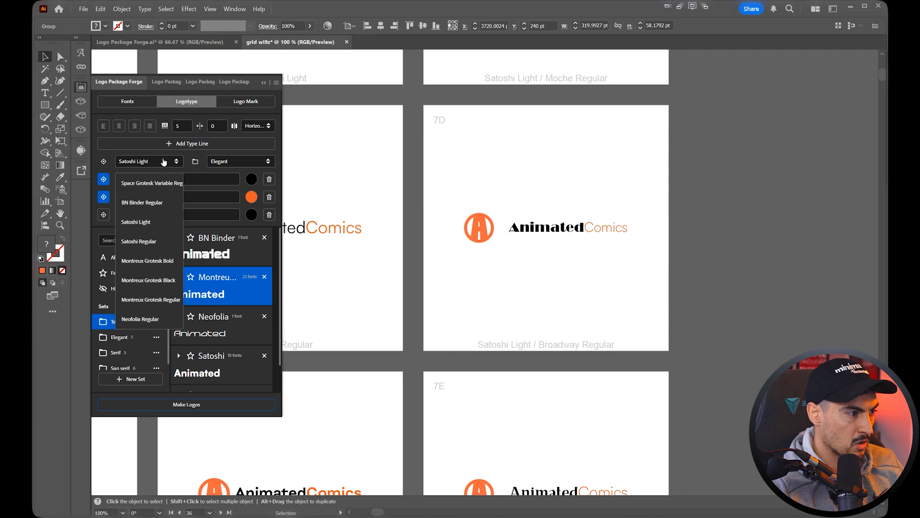
click(141, 202)
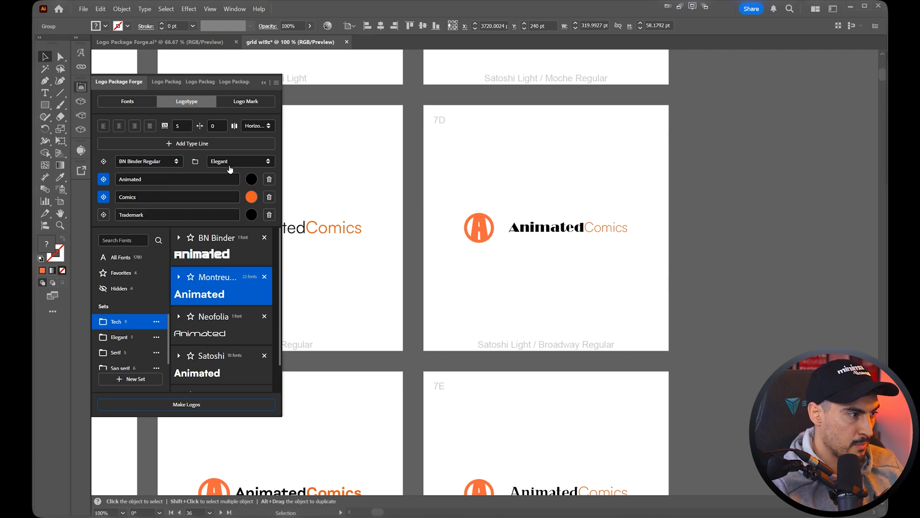
click(239, 161)
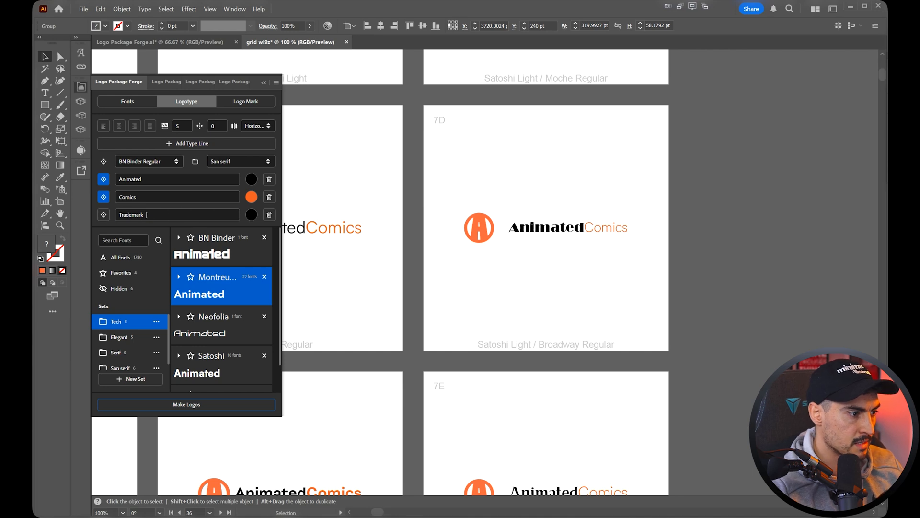
text(TM)
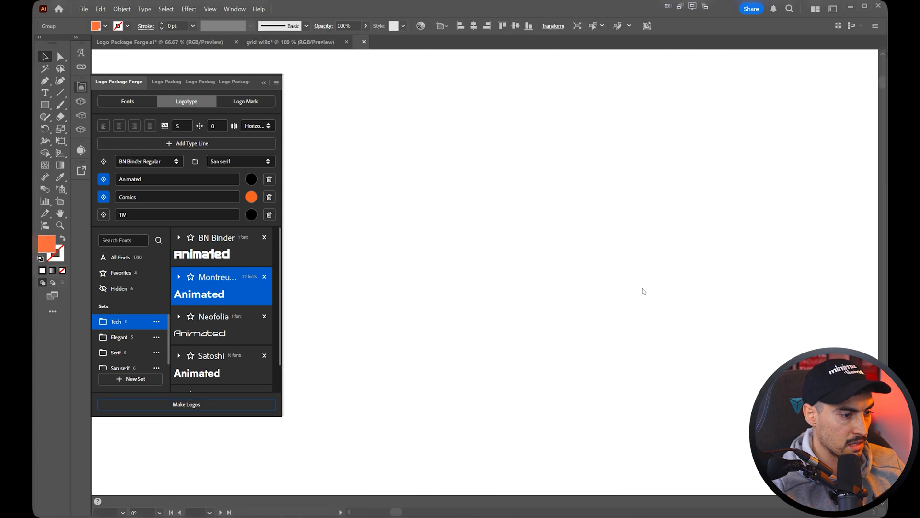
click(186, 404)
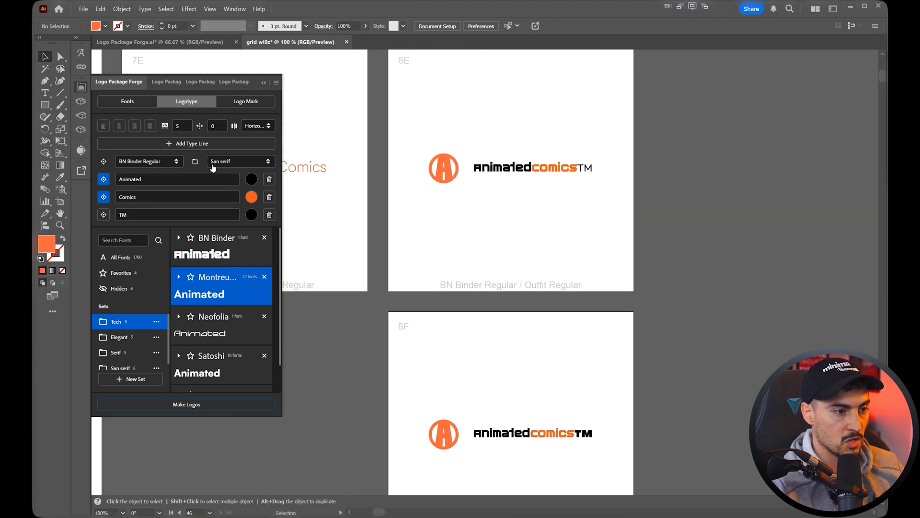
Generate TM logos with the mark top-right and type spacing 0, then show the Logo Builder.
click(246, 102)
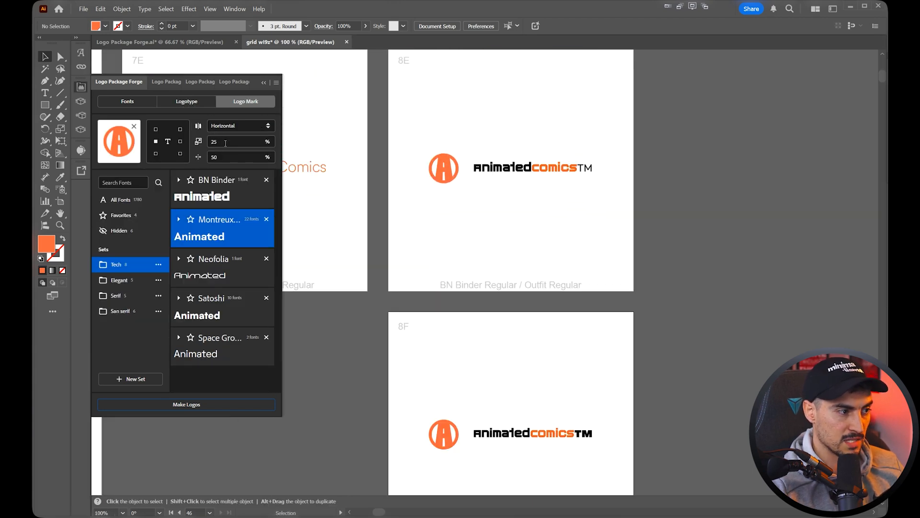
click(234, 141)
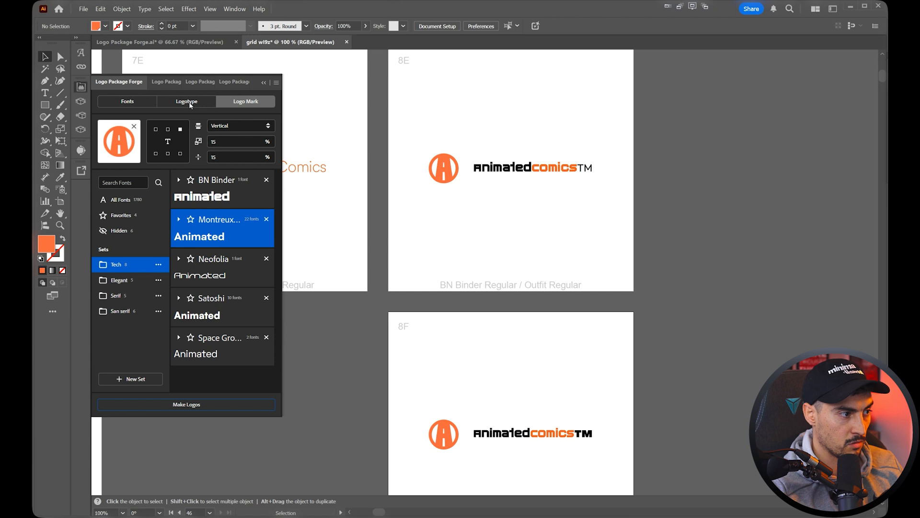
click(186, 101)
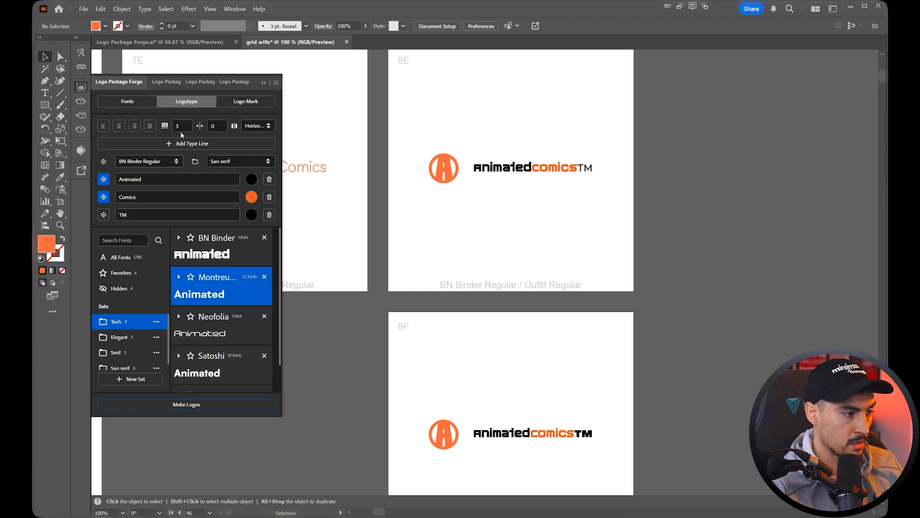
click(183, 125)
text(0)
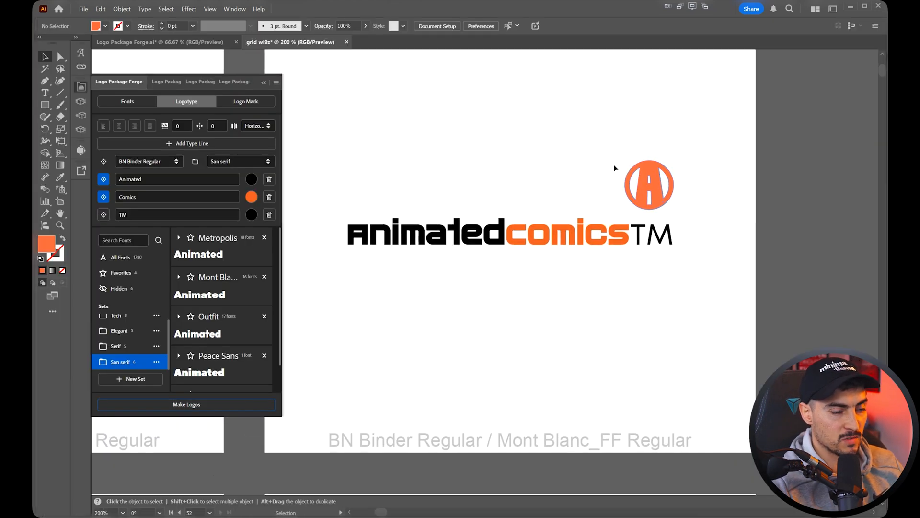
click(245, 101)
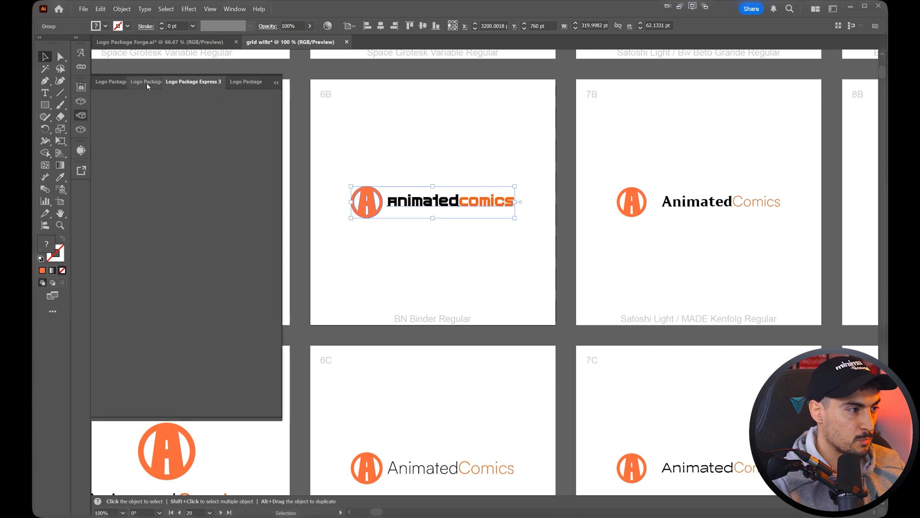
click(192, 82)
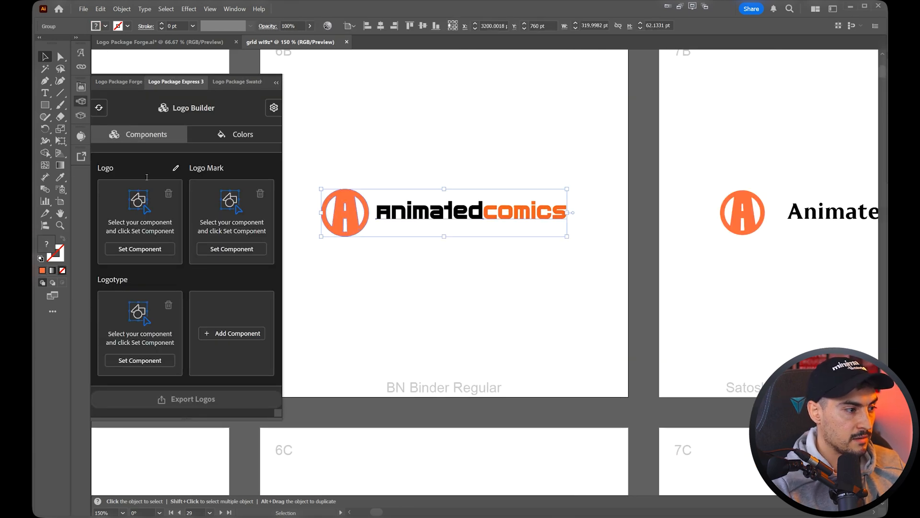